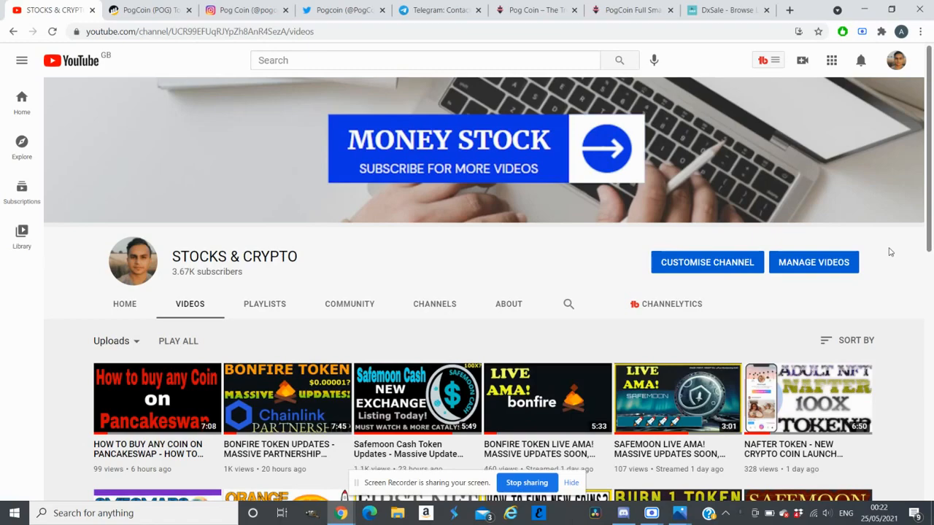
Show the #early-birds-alert-1-2 PogCoin presale post and highlight its '7PM UK TIME' start
scroll(down, 3)
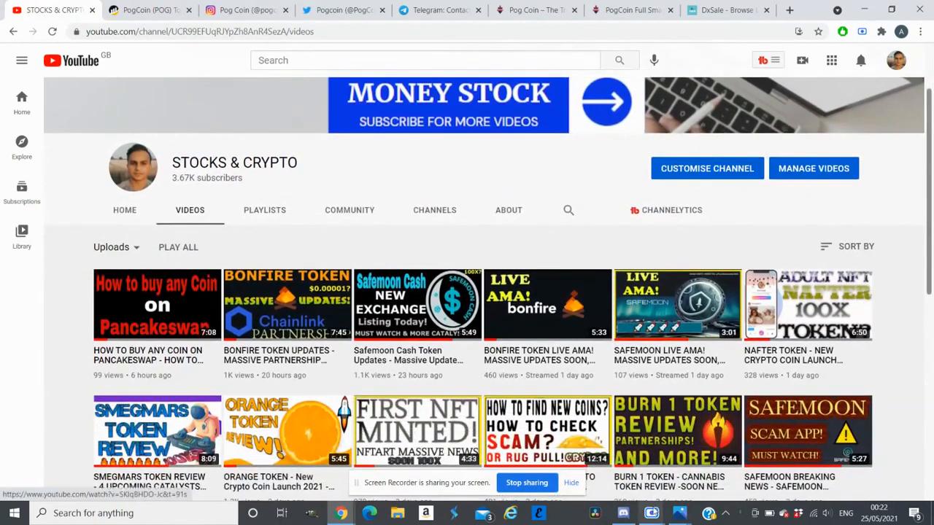
click(621, 513)
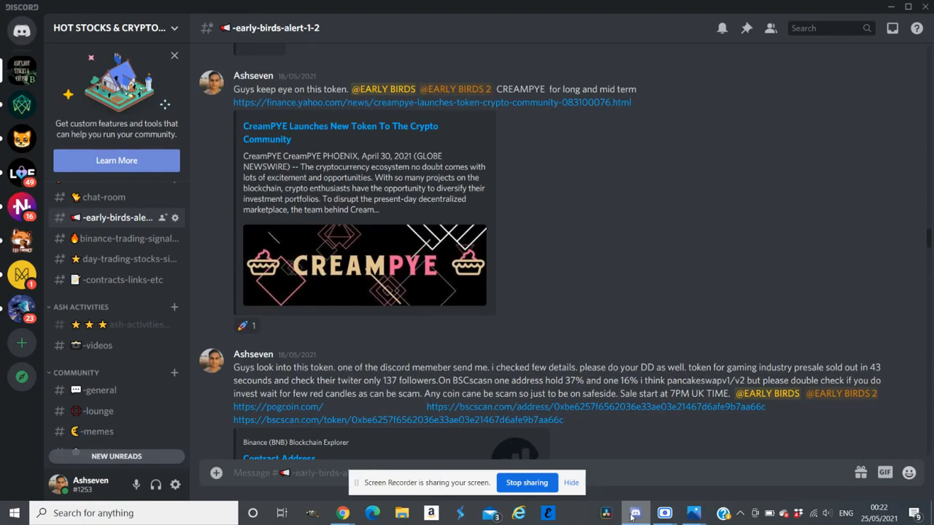
mouse_move(267, 140)
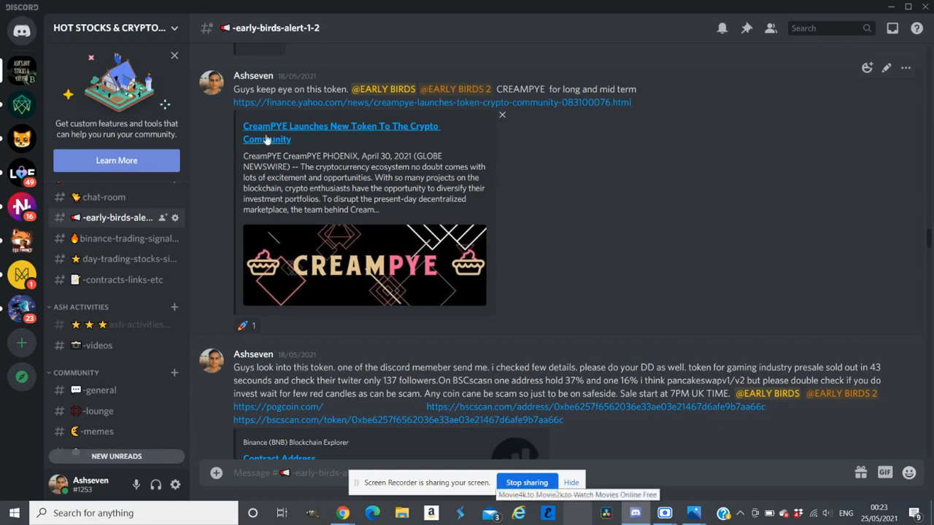
mouse_move(444, 195)
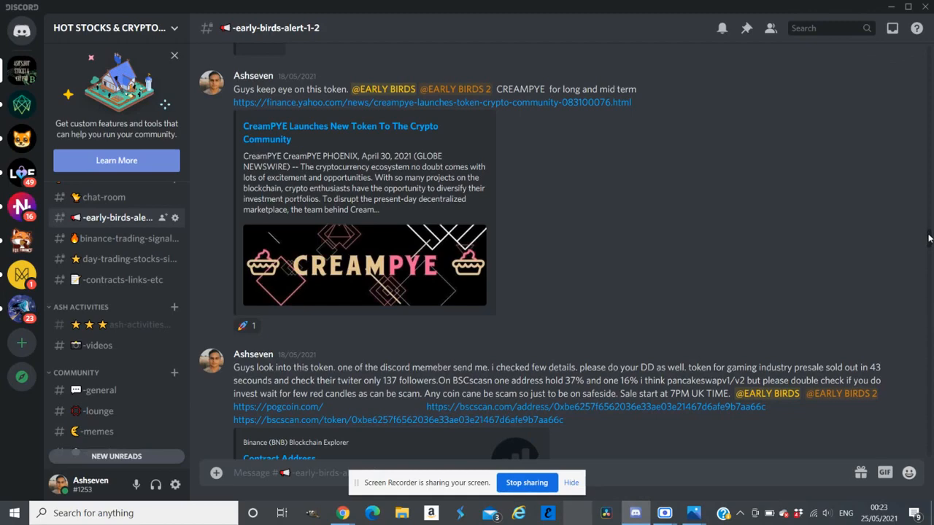
scroll(down, 3)
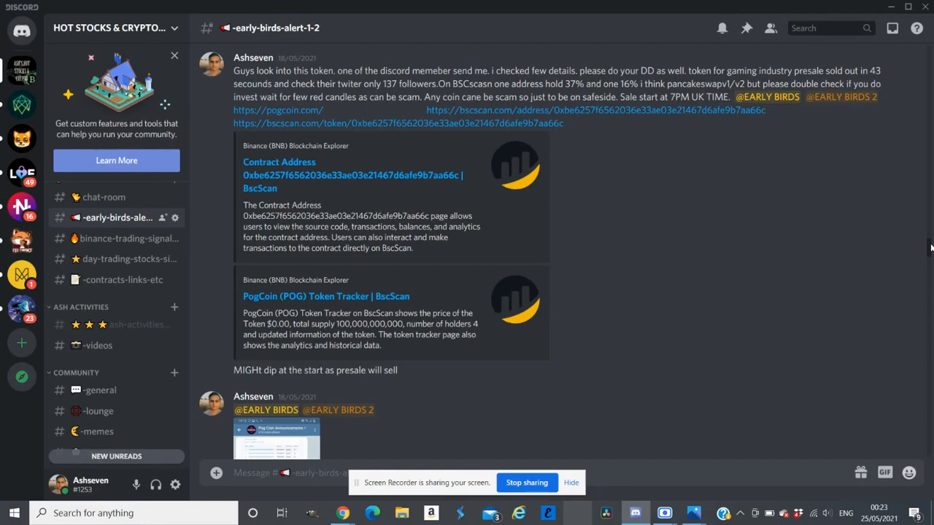
scroll(down, 3)
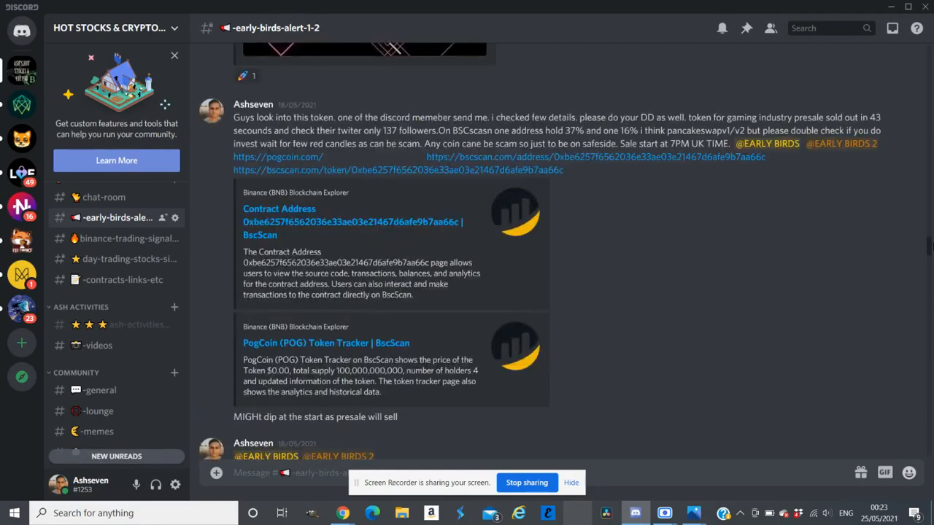
mouse_move(641, 128)
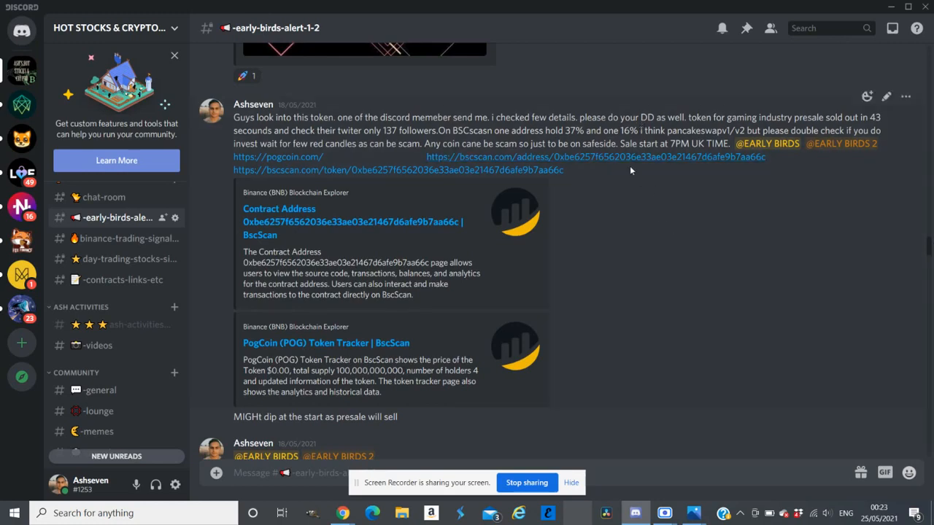
mouse_move(670, 230)
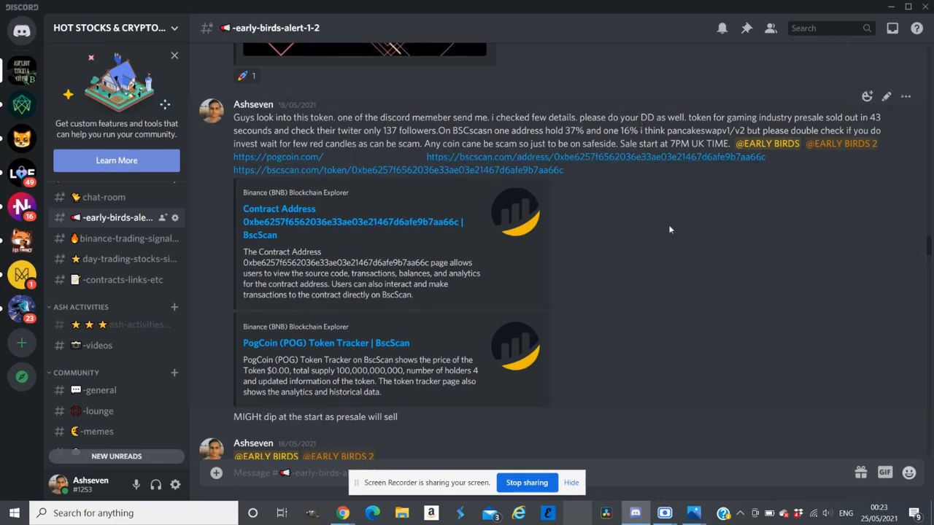
mouse_move(669, 139)
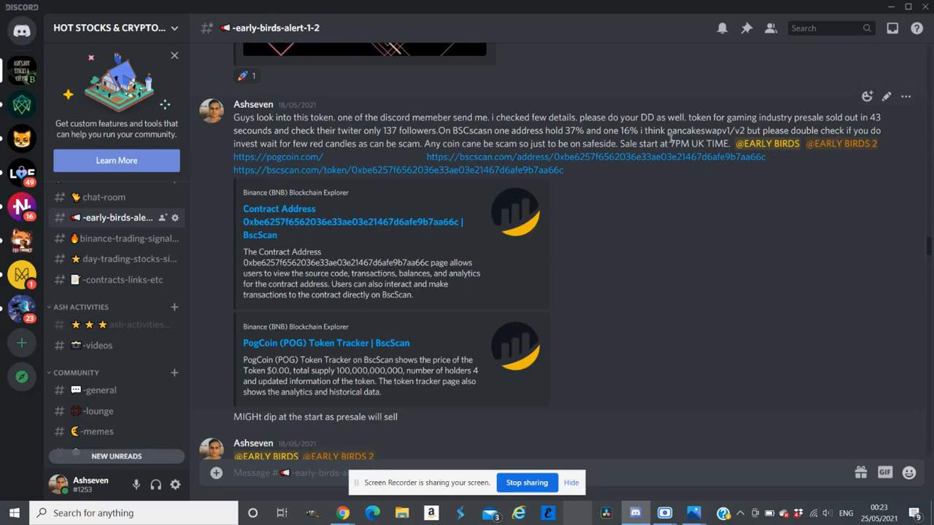
drag(669, 143, 724, 143)
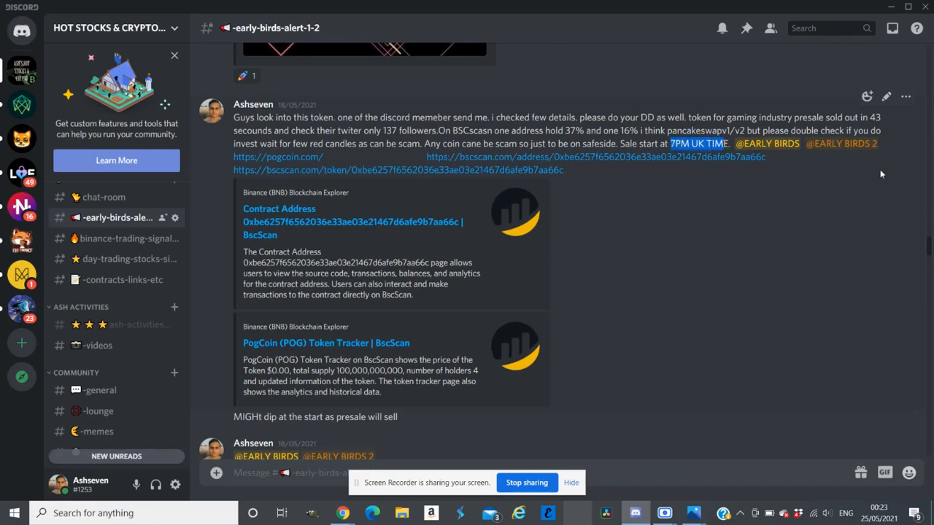
mouse_move(887, 175)
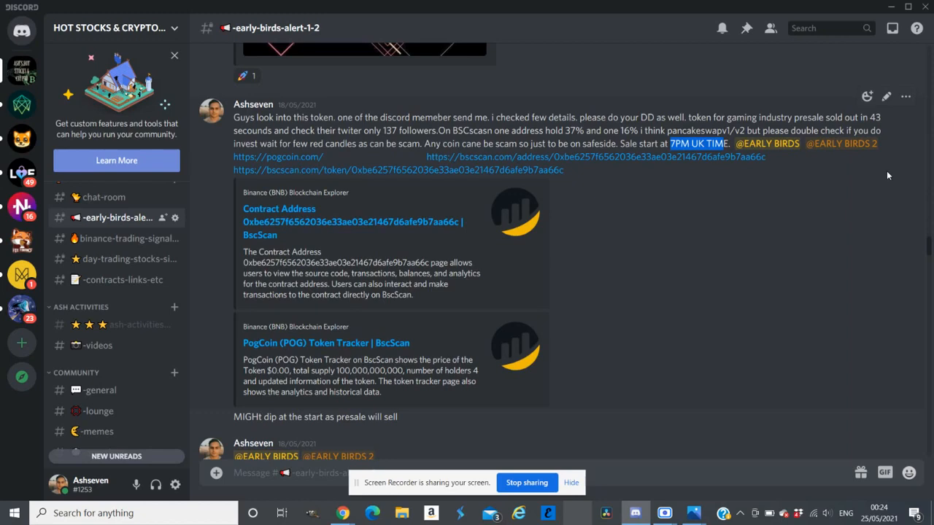
mouse_move(931, 246)
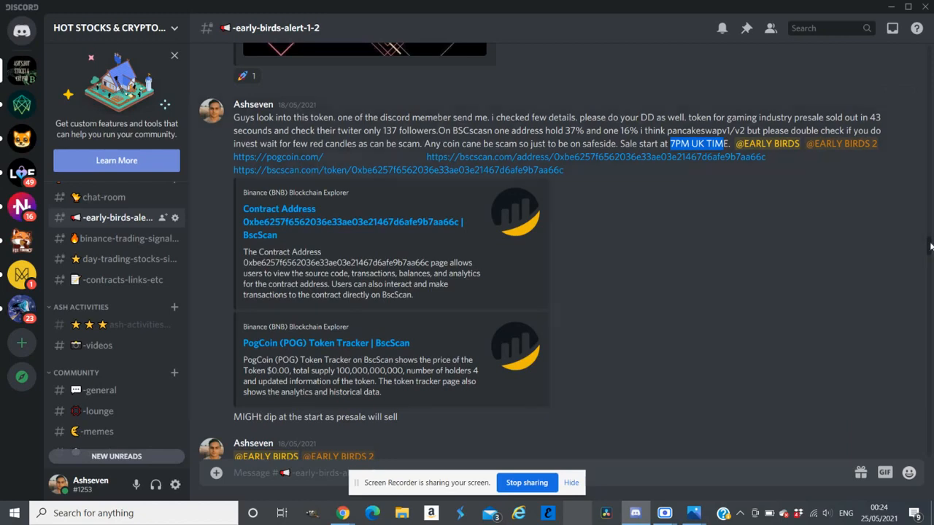
Scroll the alert channel on to the BURN1 cannabis token recommendation with its CoinMarketCap link
scroll(down, 3)
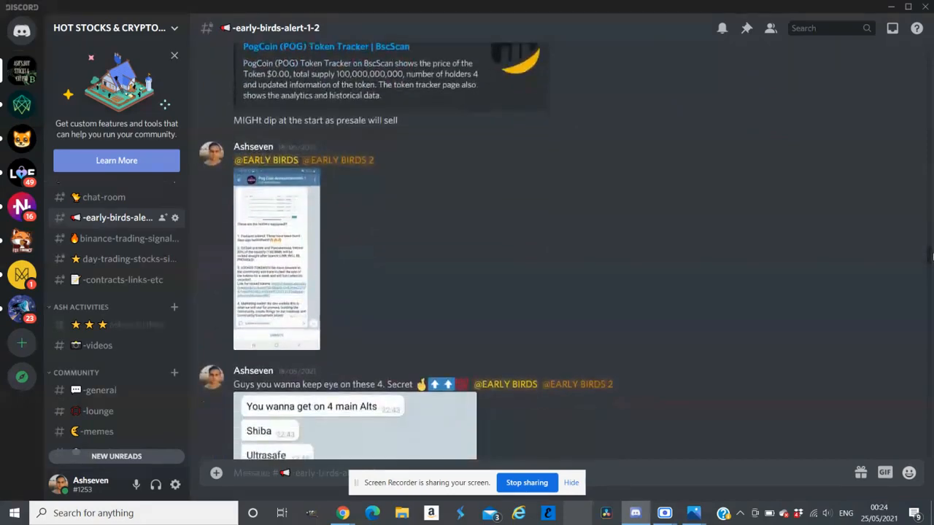
scroll(down, 3)
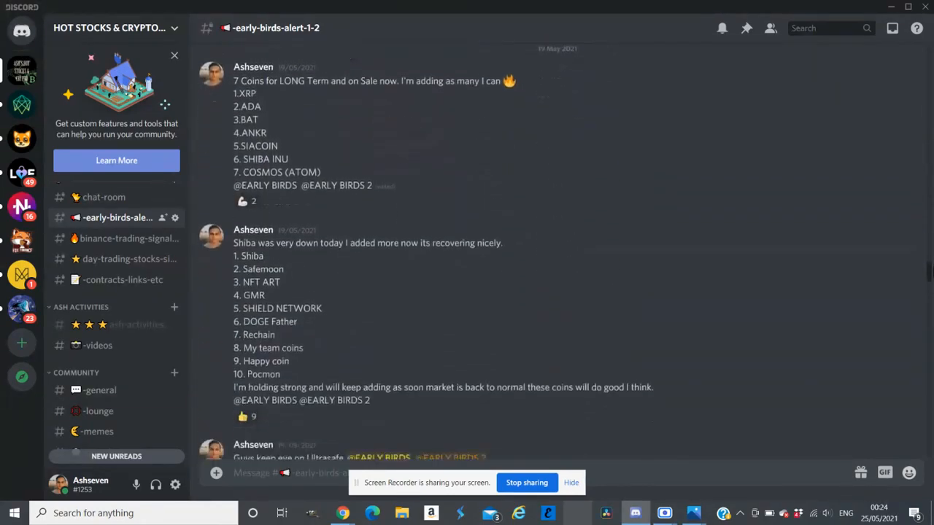
scroll(down, 3)
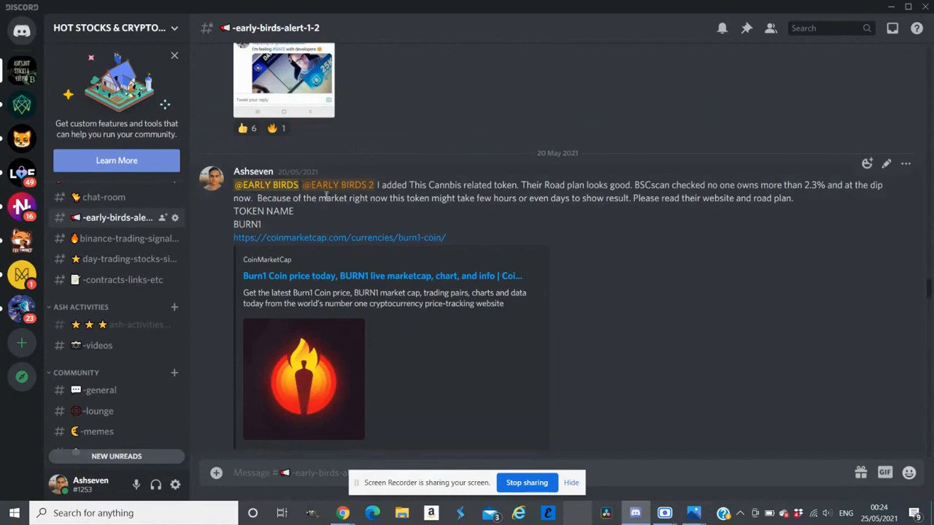
mouse_move(353, 216)
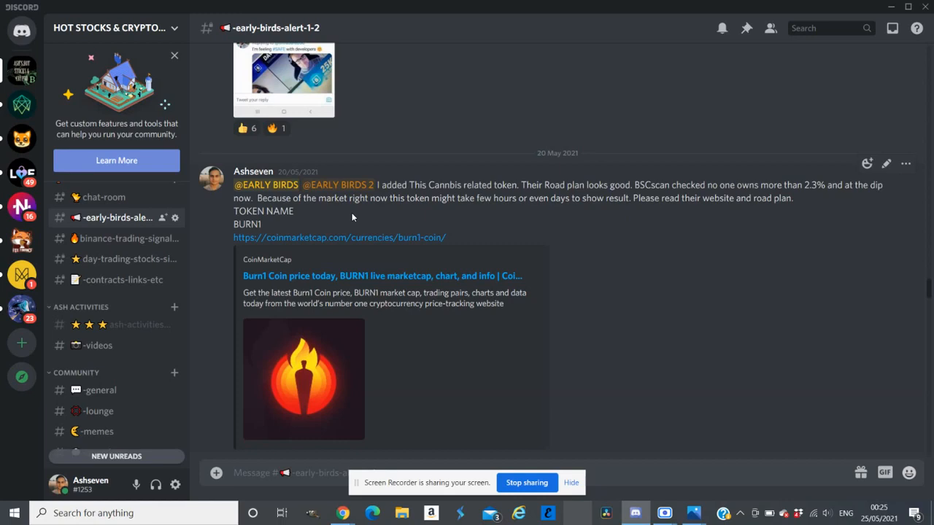
mouse_move(134, 508)
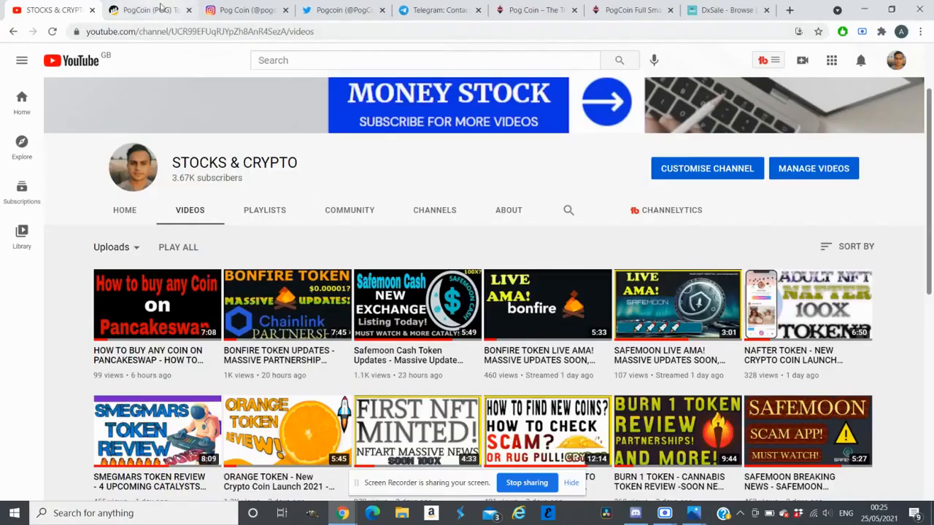
Review PogCoin on BscScan: 1,796 holders, 6,395 transfers and the recent transaction list
click(139, 9)
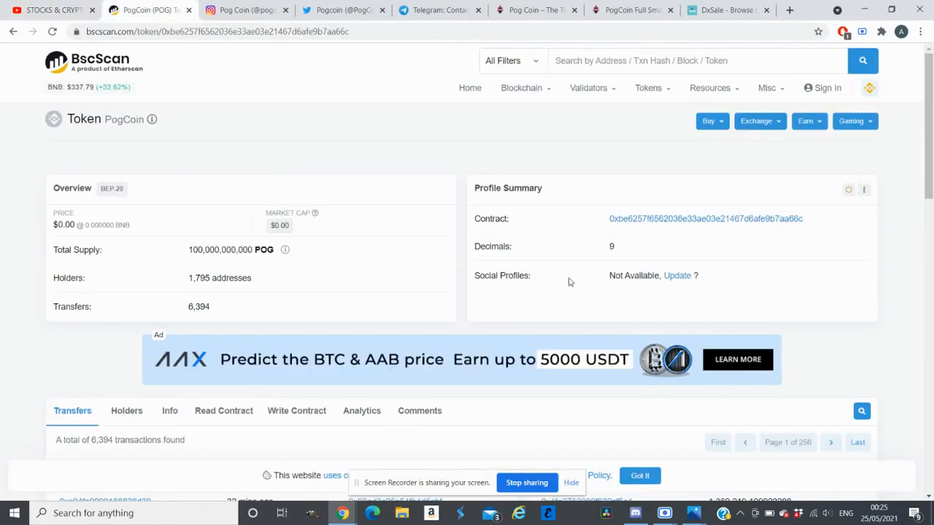
mouse_move(284, 365)
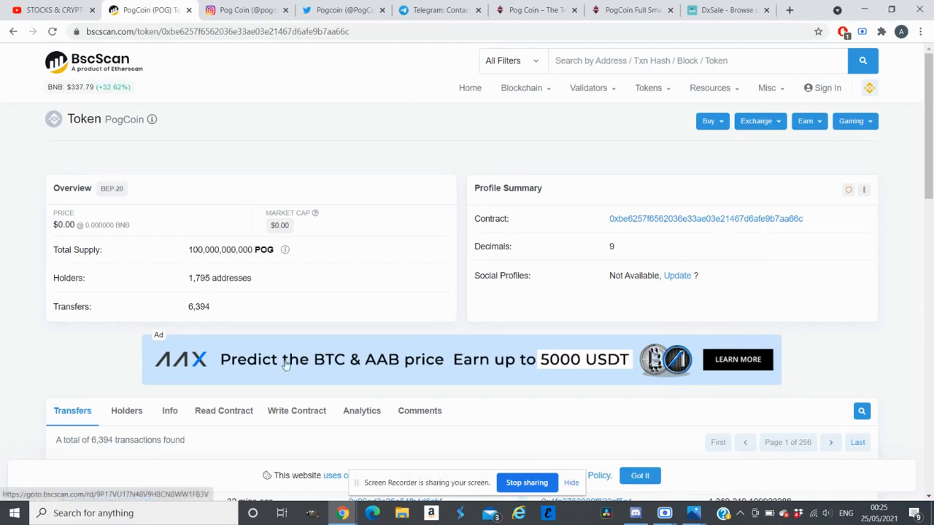
mouse_move(251, 313)
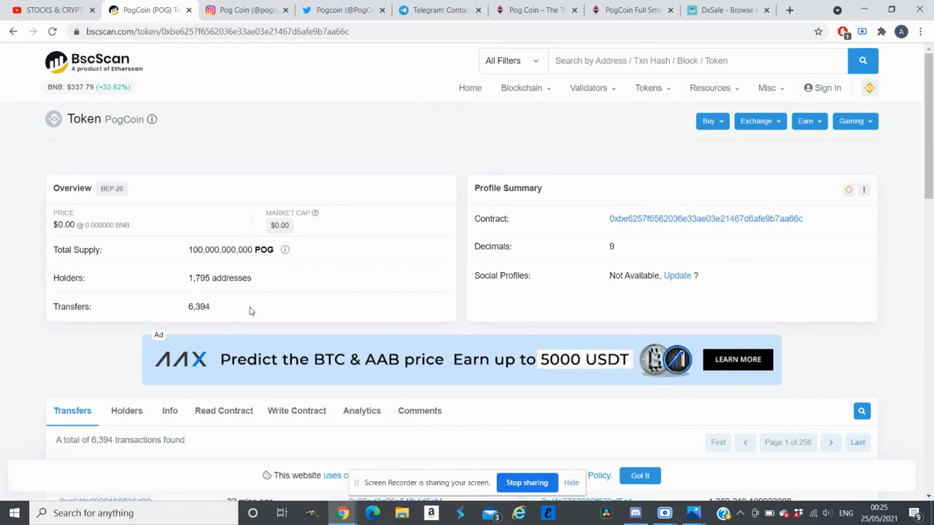
mouse_move(736, 184)
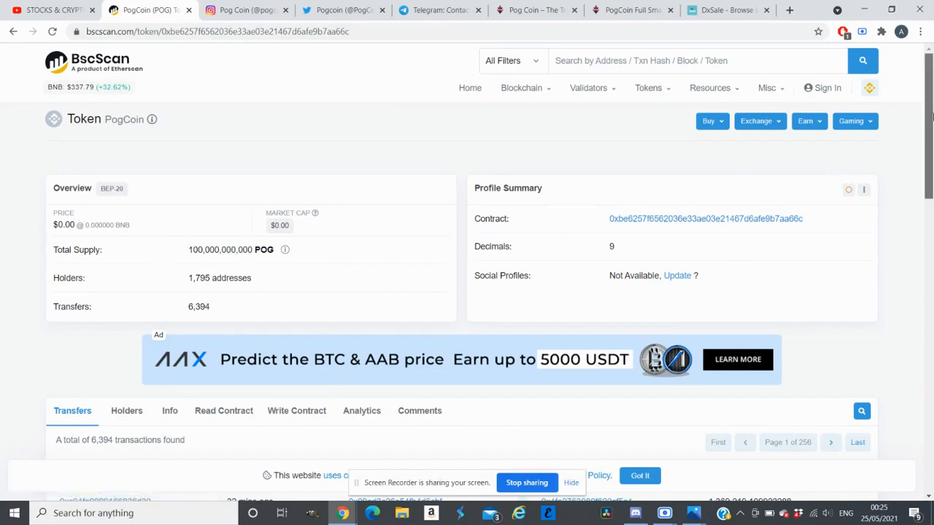
scroll(down, 3)
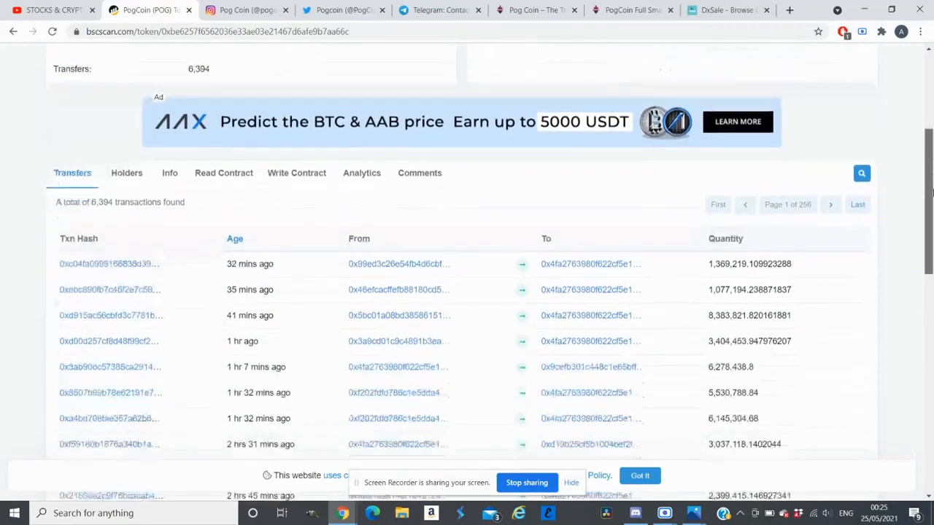
scroll(down, 3)
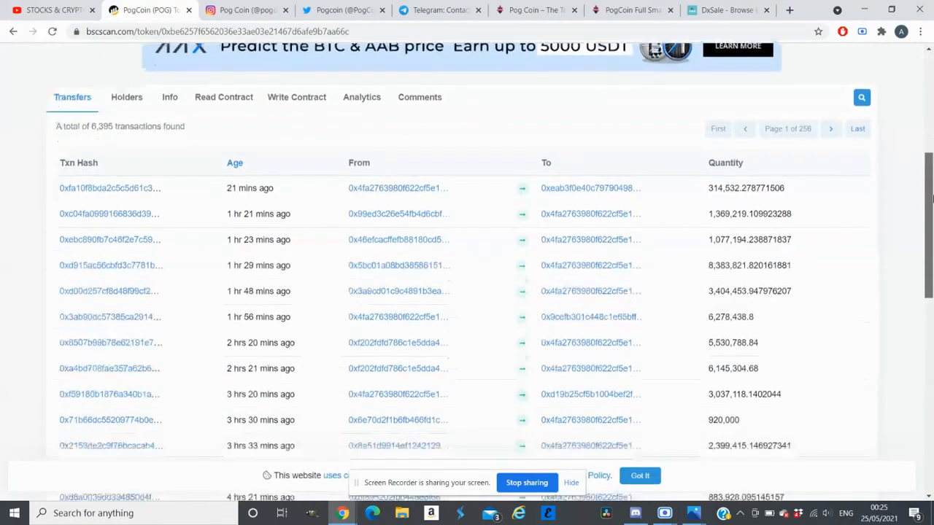
scroll(down, 3)
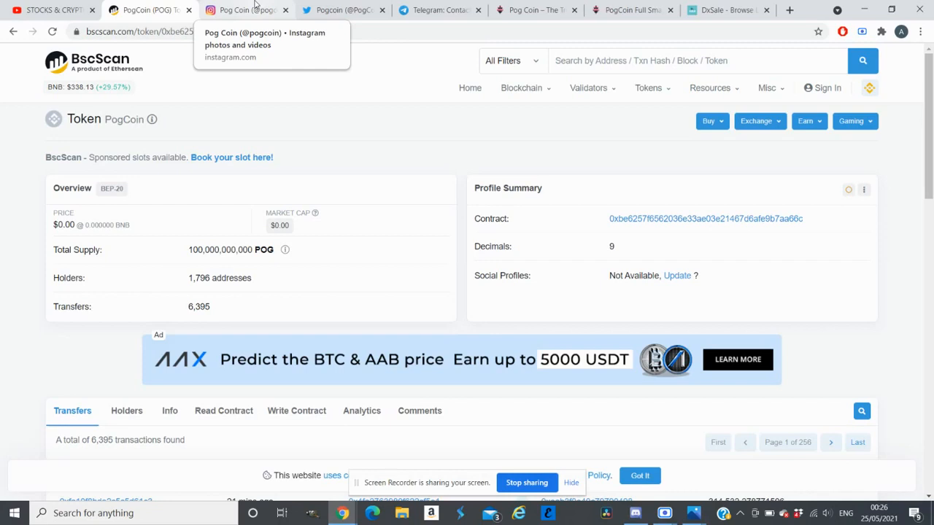
mouse_move(246, 9)
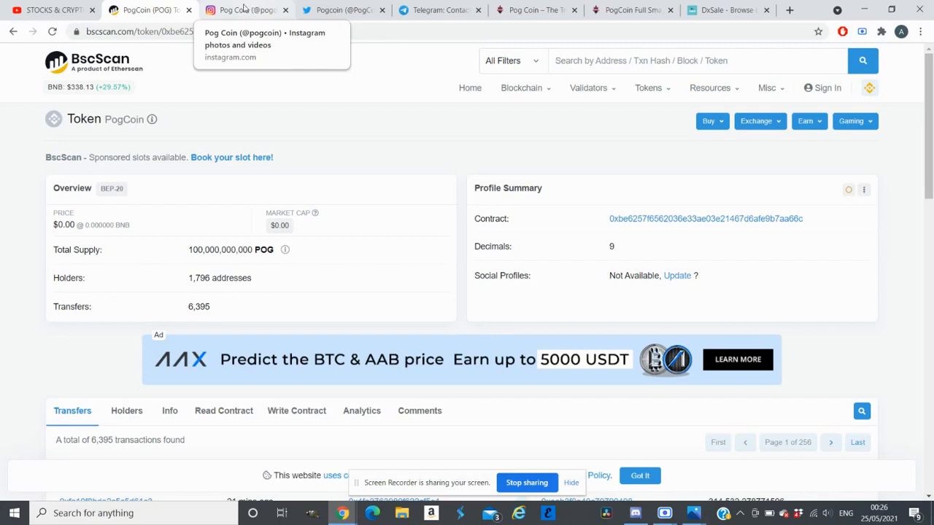
Check PogCoin's Instagram, Twitter and Telegram chat (2,191 members) tabs in turn
click(245, 9)
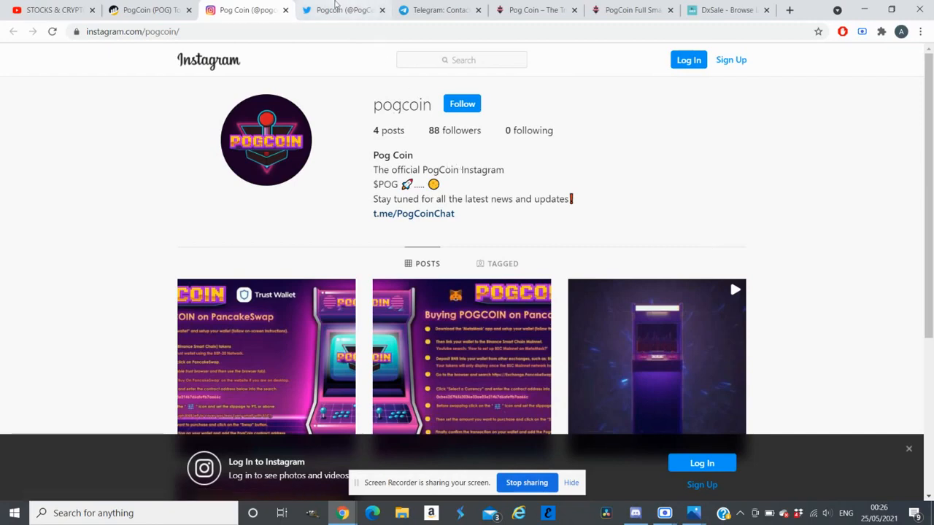
click(343, 9)
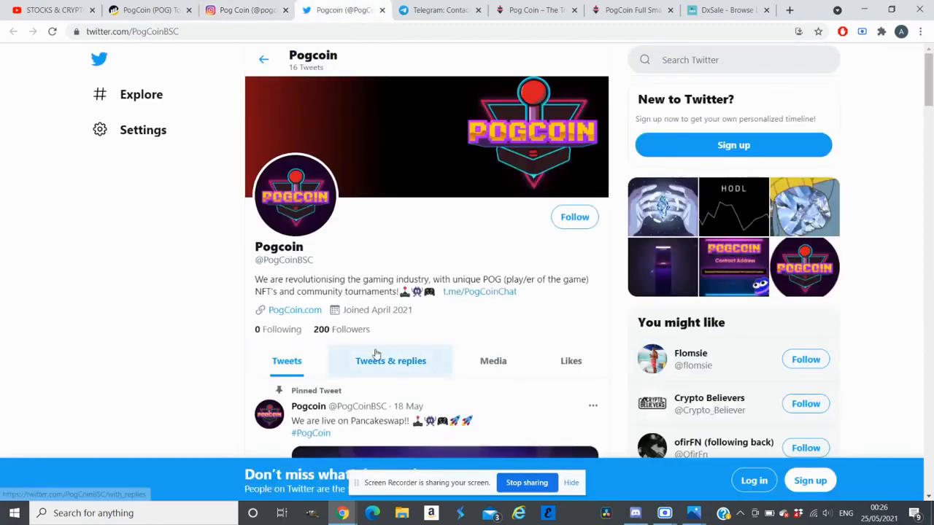
click(438, 9)
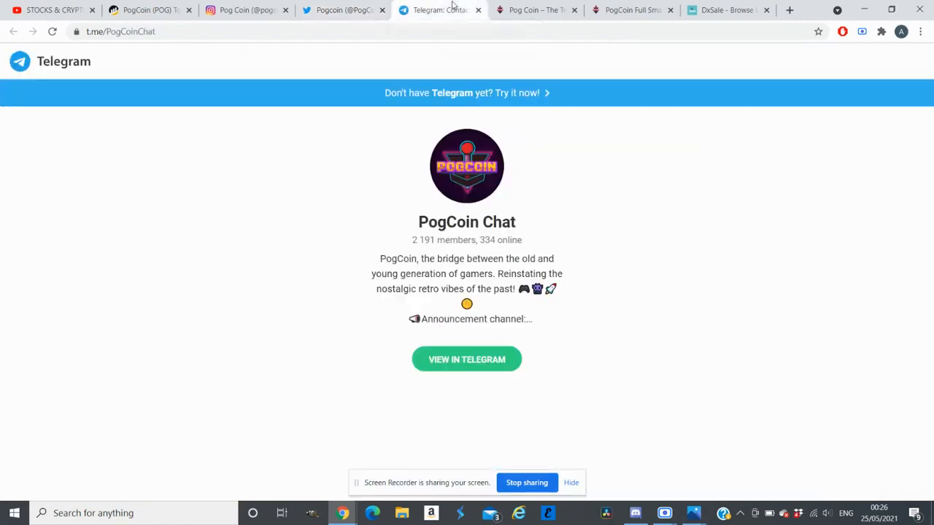
mouse_move(407, 269)
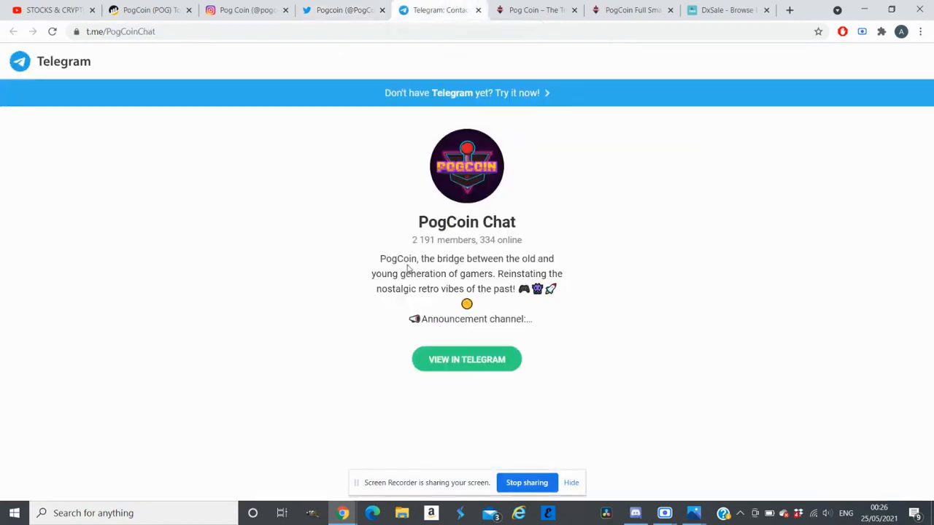
mouse_move(484, 40)
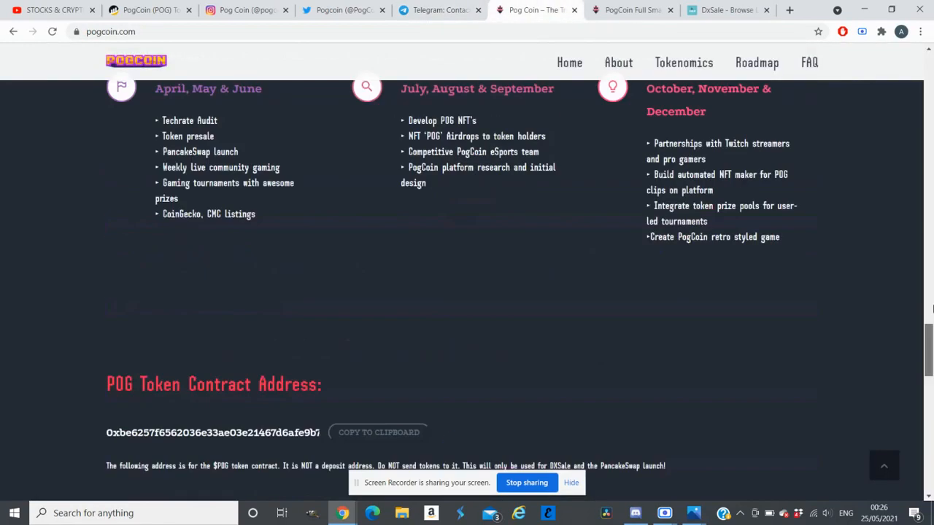
Return to the PogCoin homepage hero section via the Home navigation link
click(619, 62)
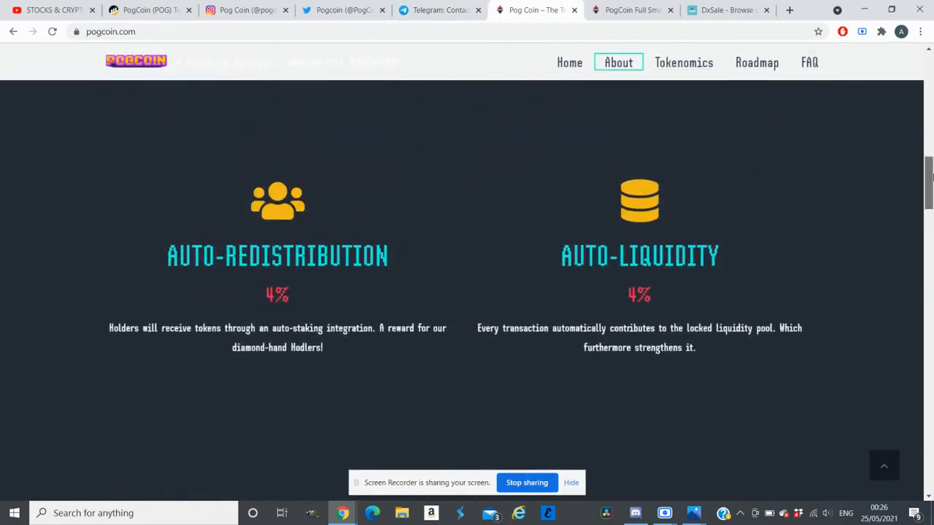
scroll(up, 3)
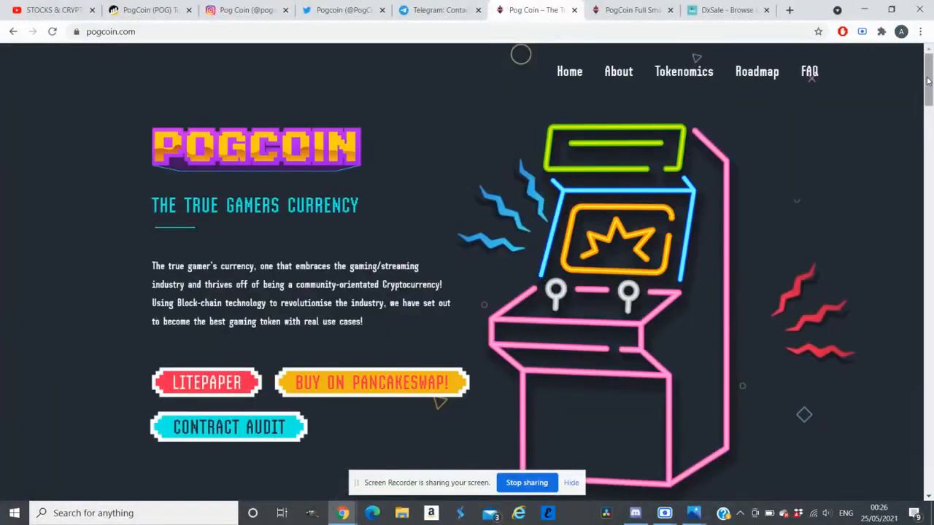
scroll(down, 3)
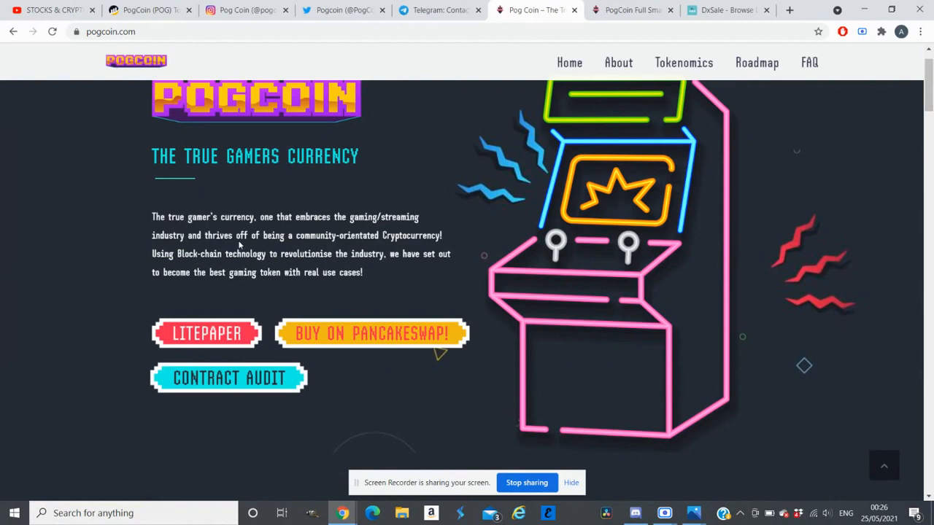
mouse_move(330, 233)
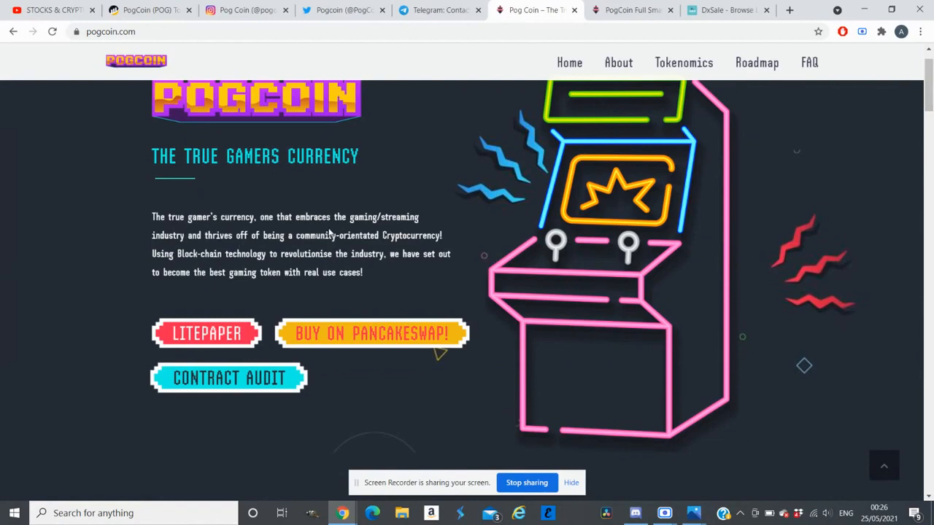
mouse_move(202, 245)
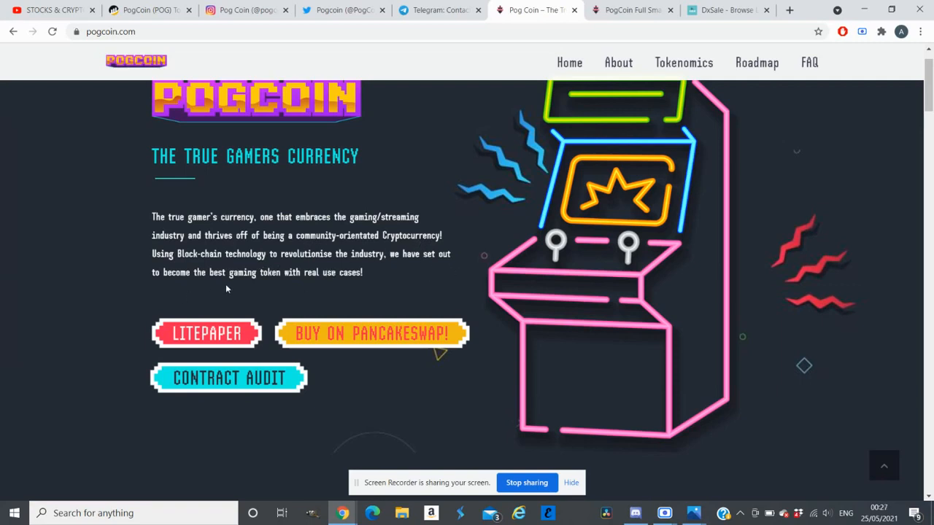
mouse_move(232, 288)
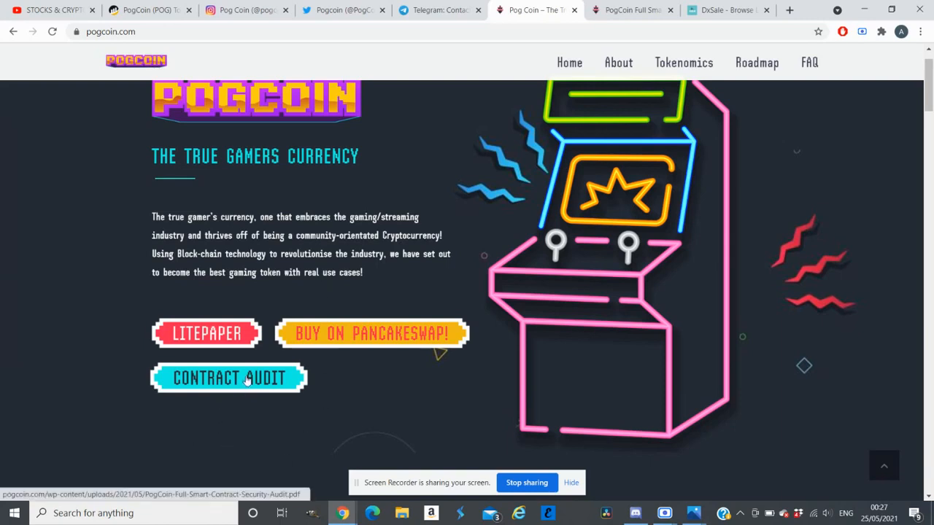
Read the PogCoin smart contract security audit PDF through to its page-12 Conclusion on owner privileges and liquidity
click(229, 378)
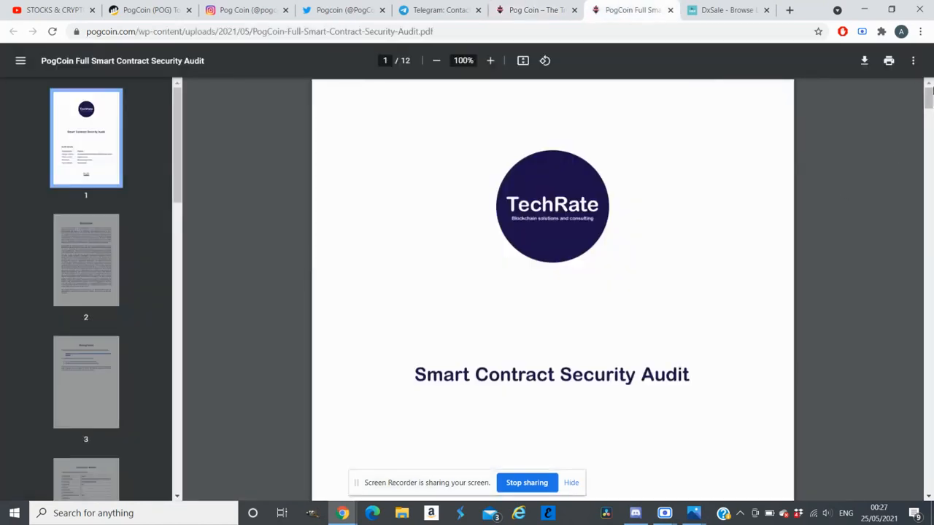
scroll(down, 3)
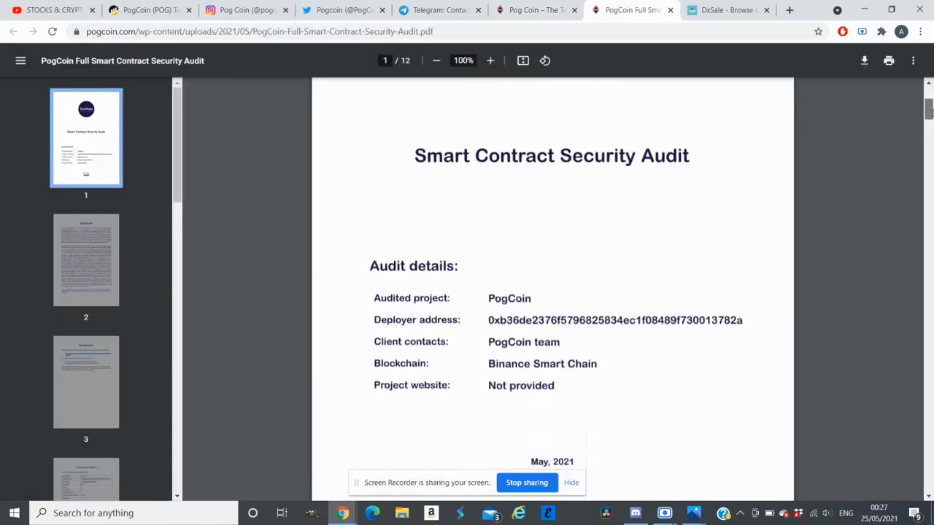
scroll(down, 3)
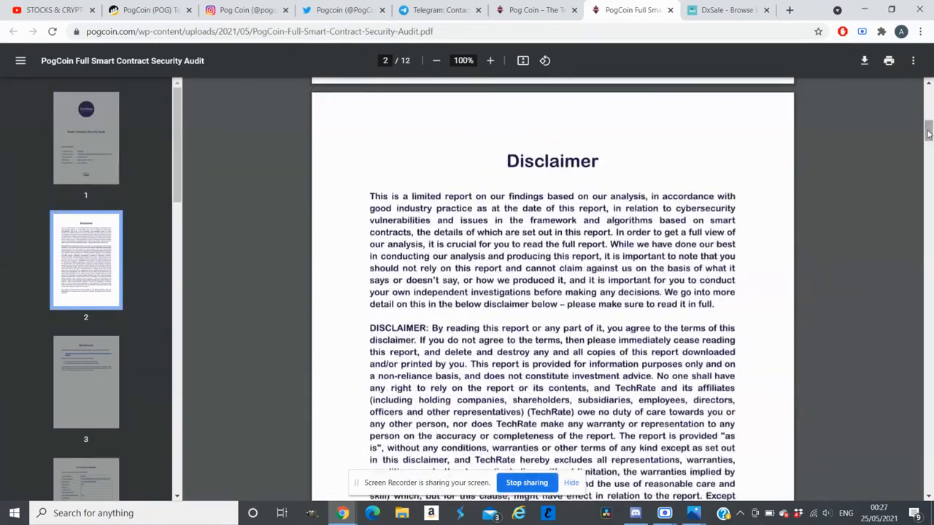
scroll(down, 3)
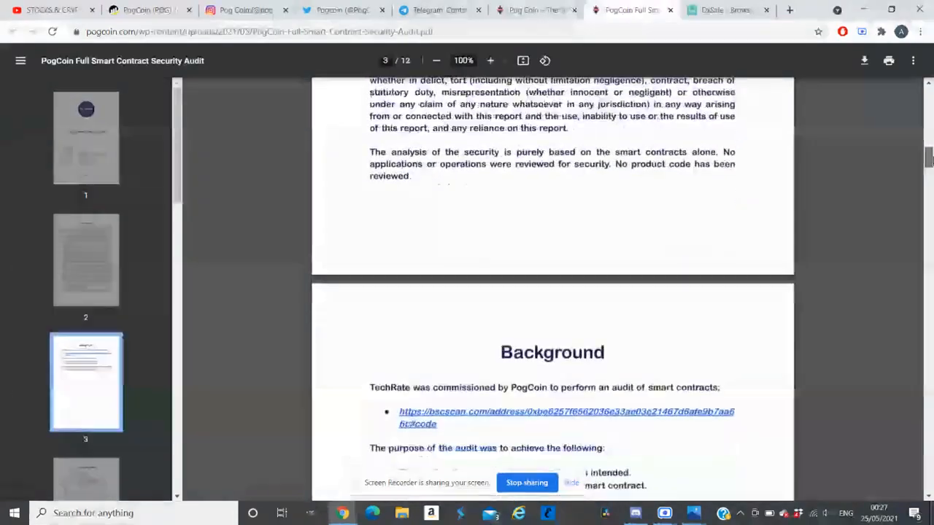
scroll(down, 3)
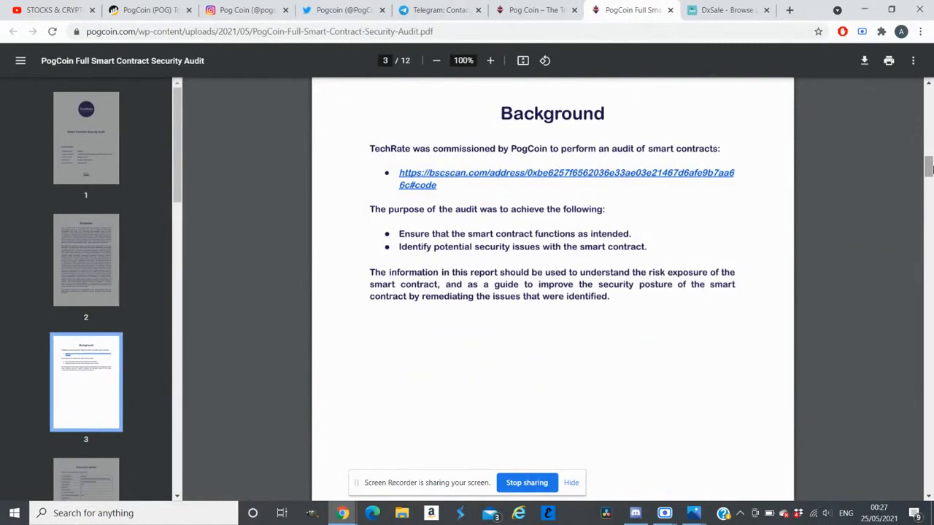
scroll(down, 3)
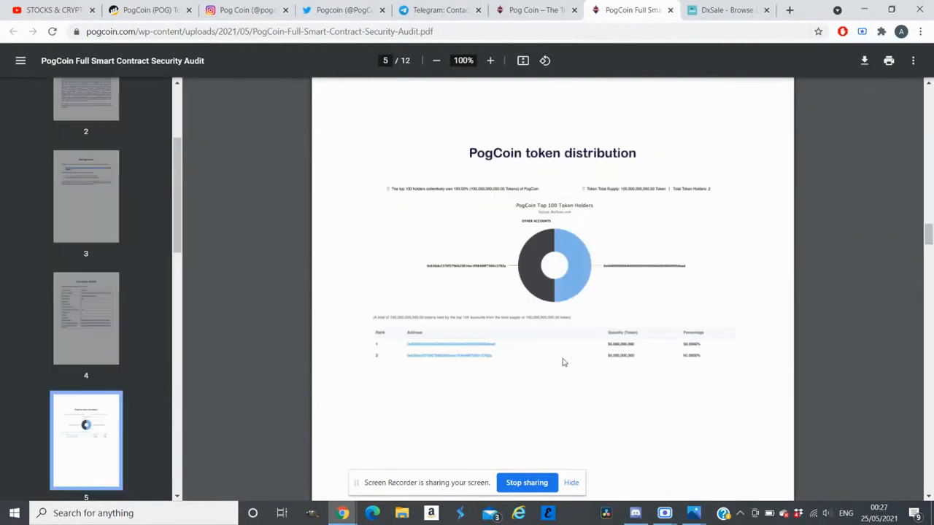
mouse_move(596, 385)
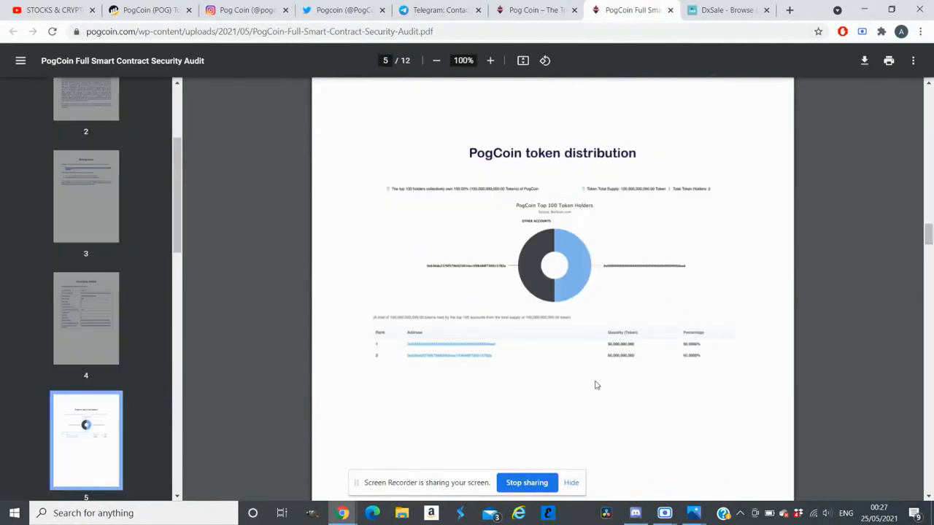
mouse_move(623, 374)
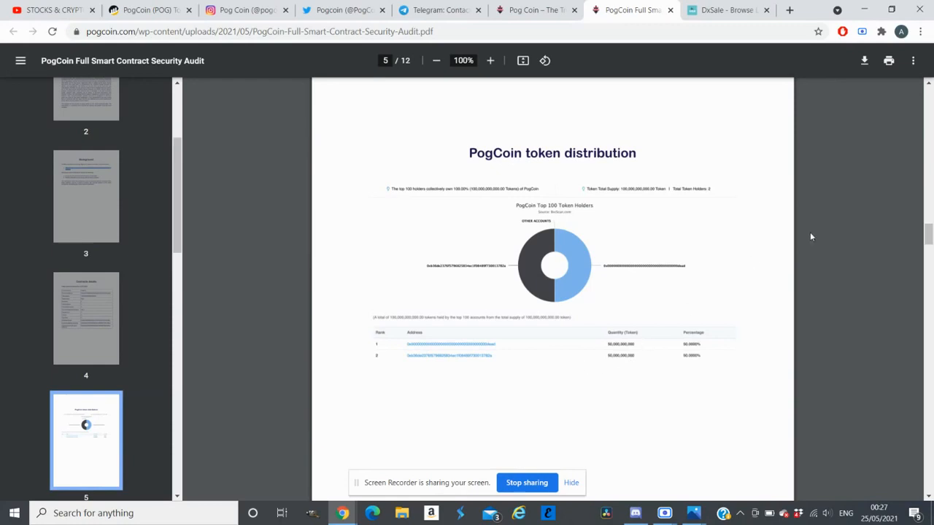
scroll(down, 3)
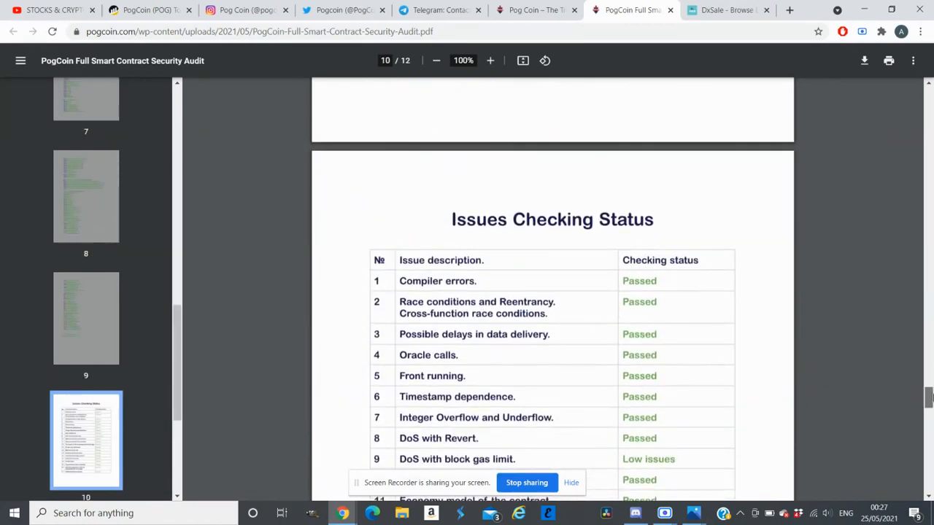
scroll(down, 3)
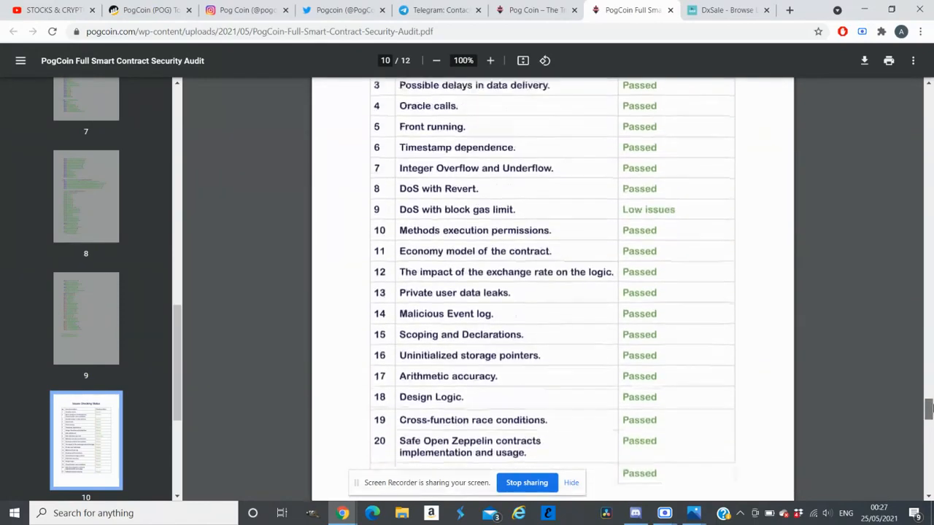
scroll(down, 3)
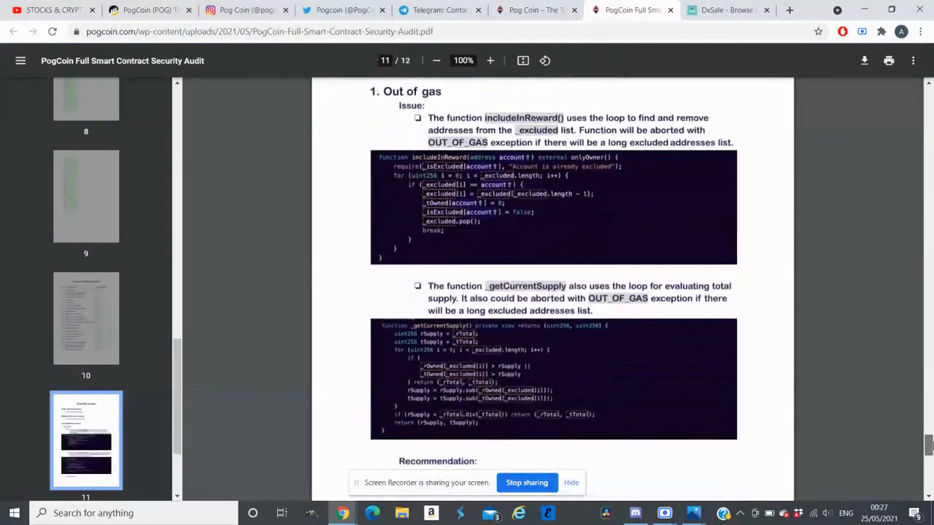
scroll(down, 3)
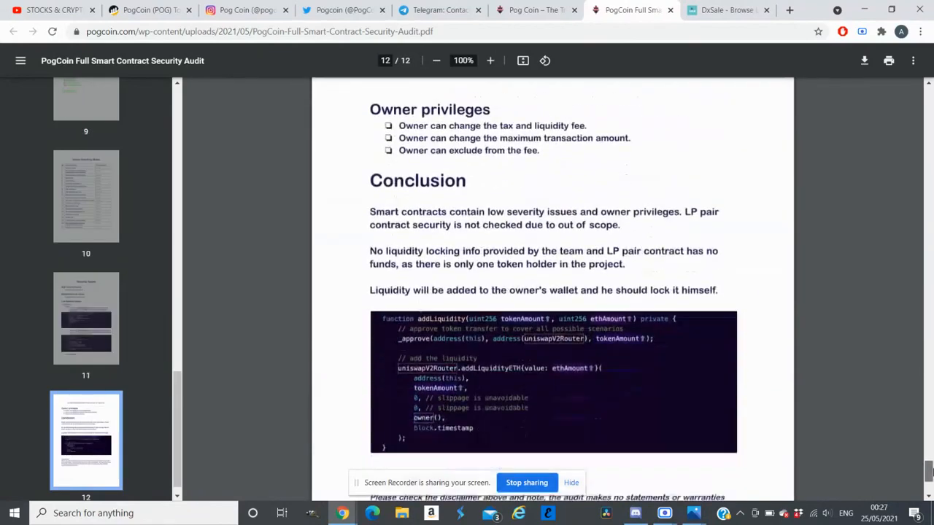
scroll(down, 3)
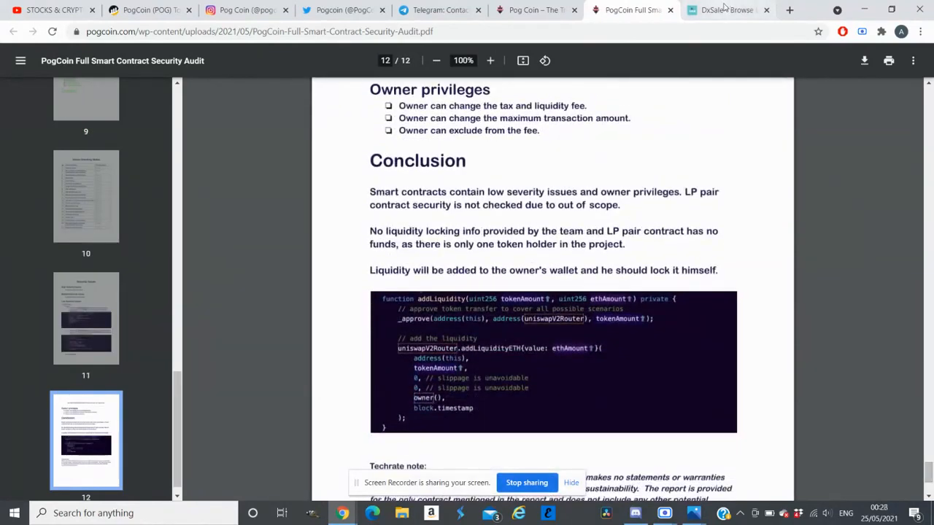
mouse_move(726, 10)
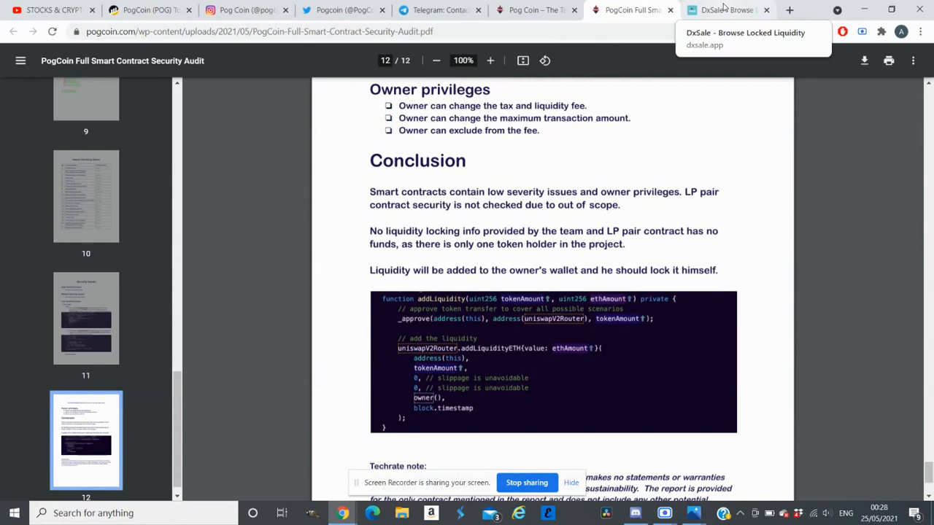
Check DxSale's POG/WBNB LP Token Locker showing liquidity locked until May 2022
click(727, 9)
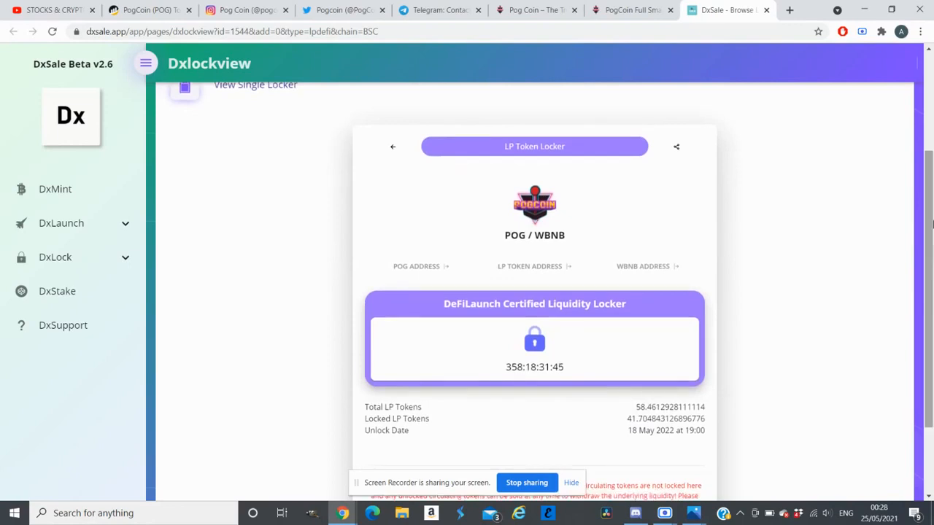
scroll(down, 3)
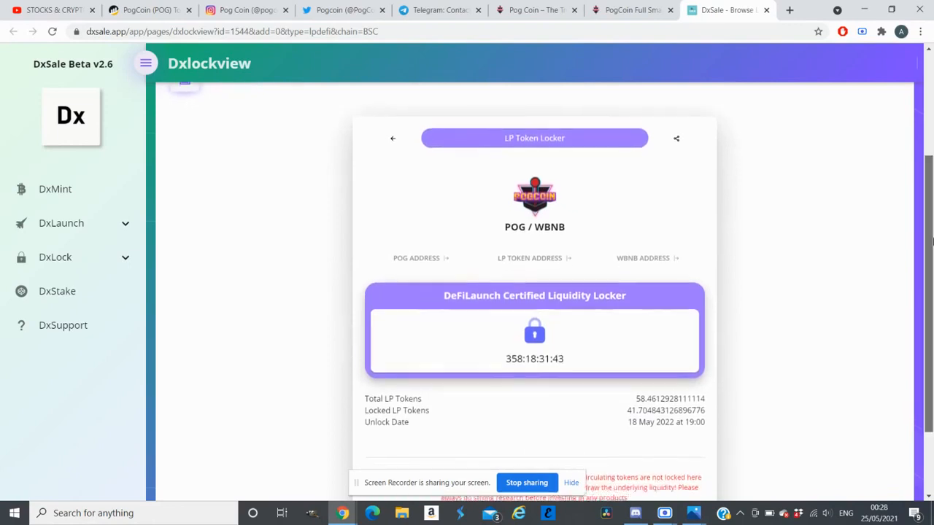
scroll(down, 3)
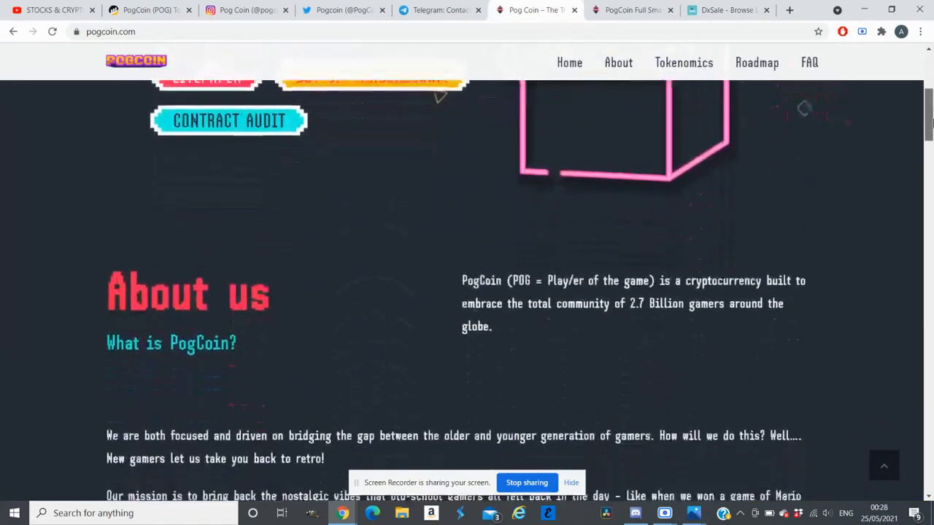
Read PogCoin's About us retro gaming mission text down to the POGCHAMP invitation
click(619, 61)
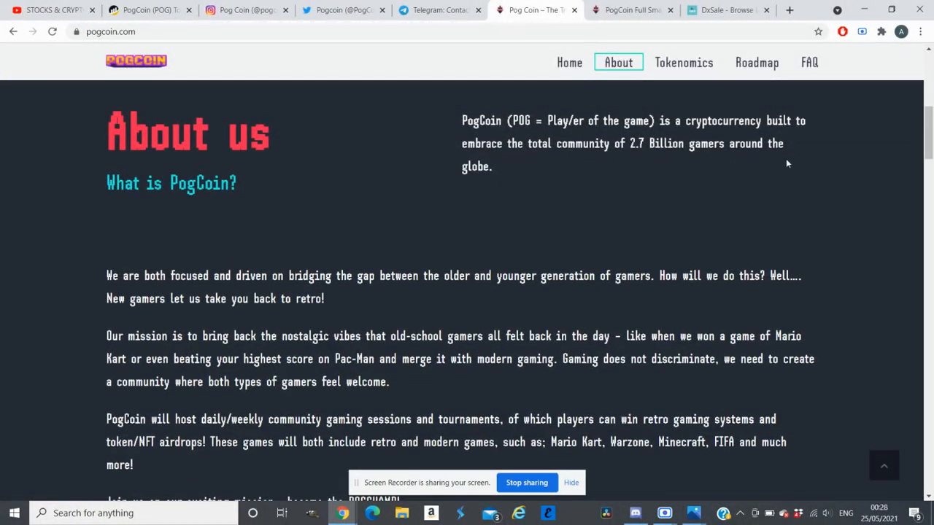
mouse_move(604, 181)
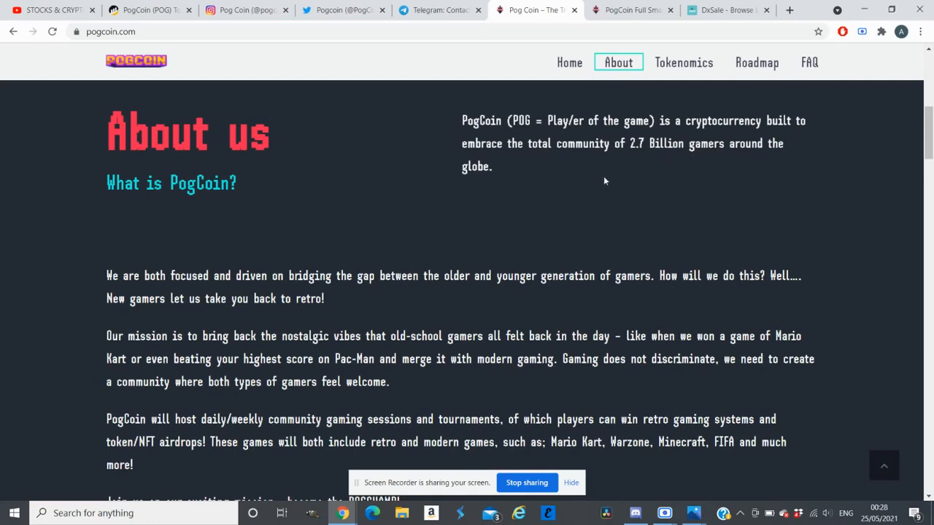
mouse_move(619, 184)
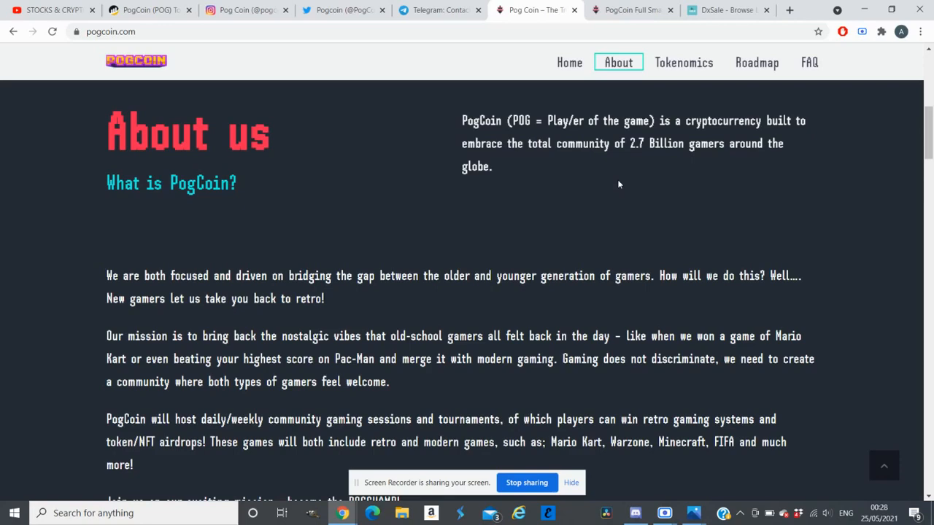
scroll(down, 3)
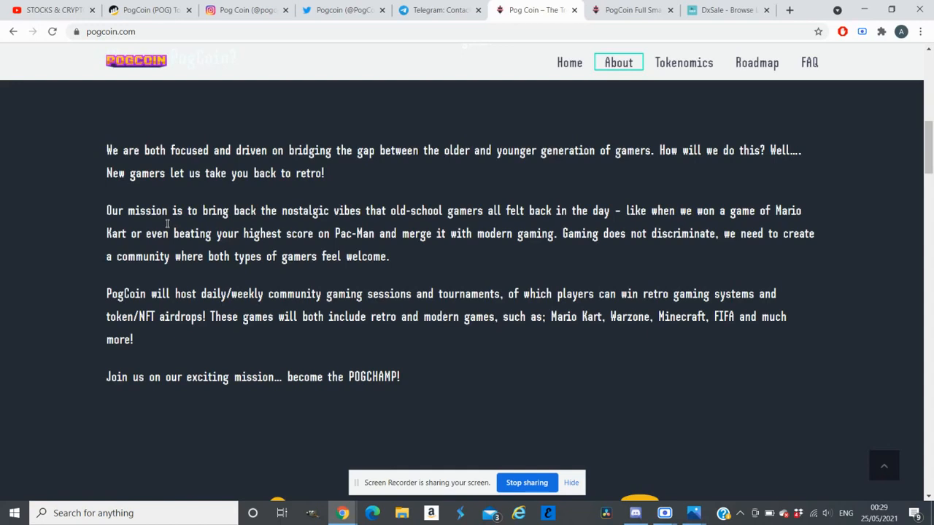
mouse_move(537, 362)
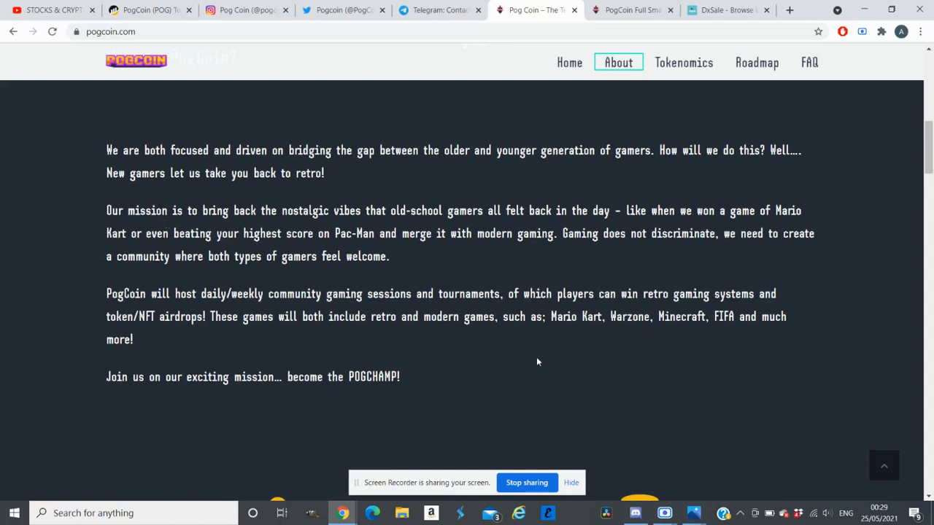
scroll(down, 3)
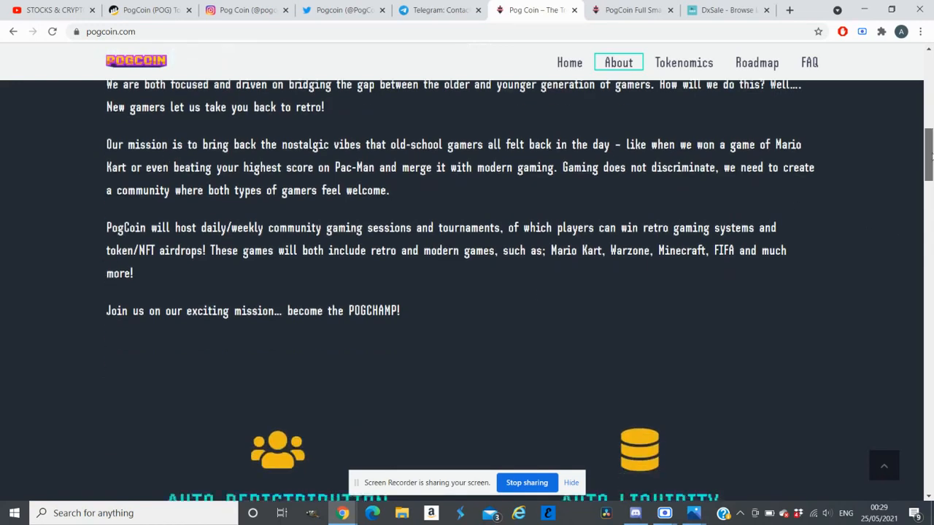
Jump to the Tokenomics section with the 4% auto-redistribution and 4% auto-liquidity figures
click(682, 61)
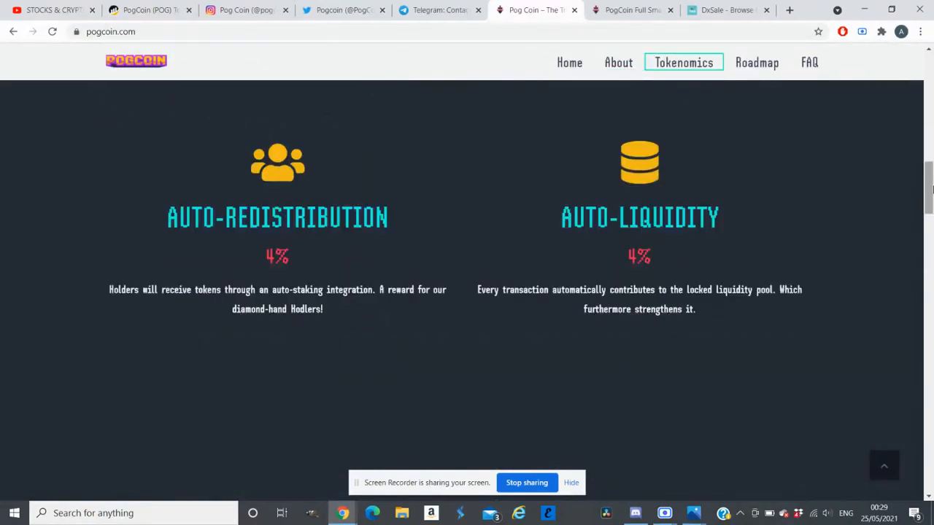
mouse_move(528, 213)
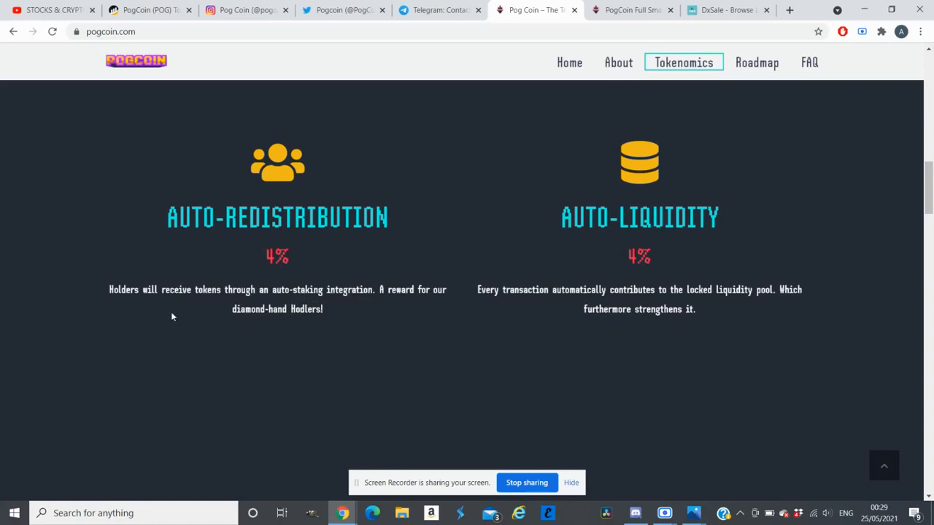
mouse_move(828, 307)
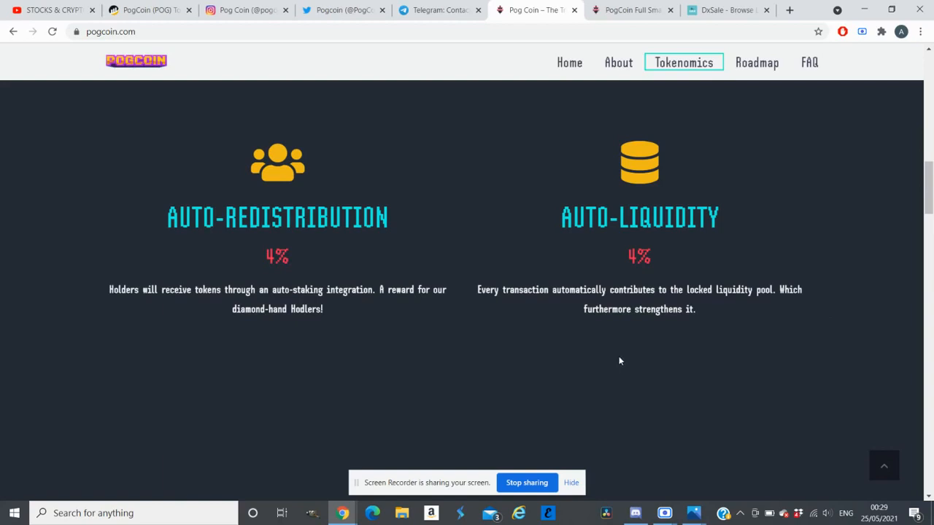
mouse_move(904, 251)
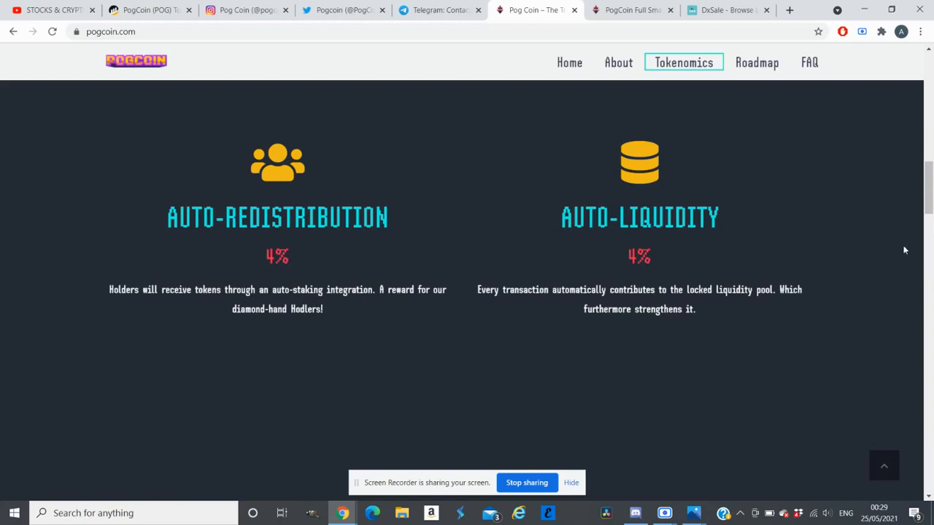
scroll(down, 3)
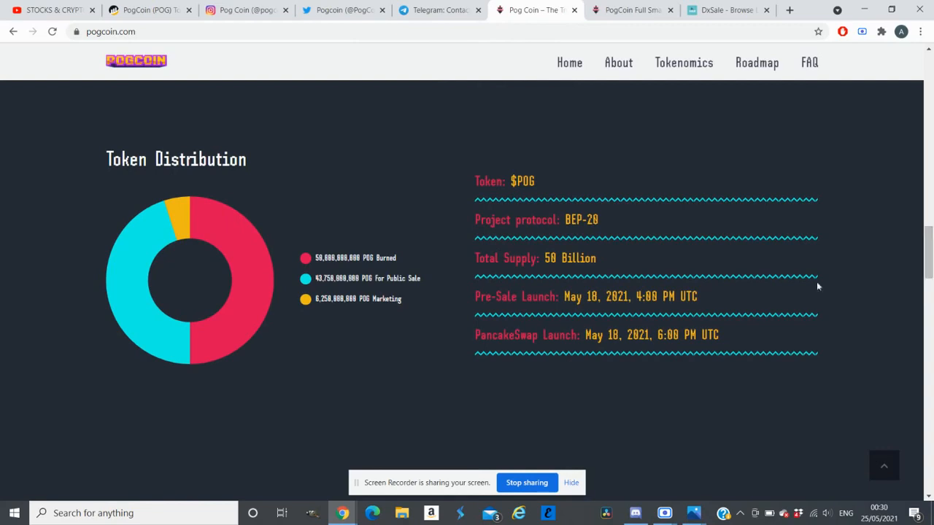
mouse_move(349, 300)
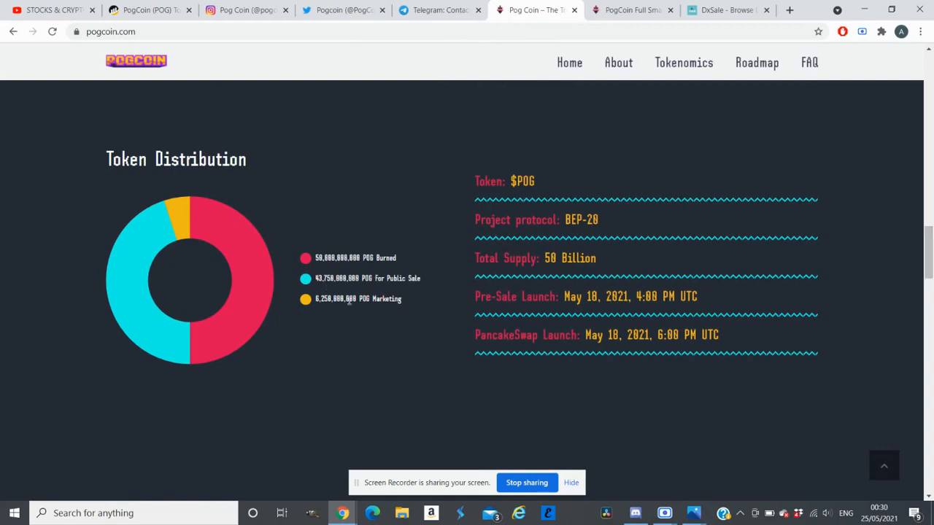
mouse_move(326, 294)
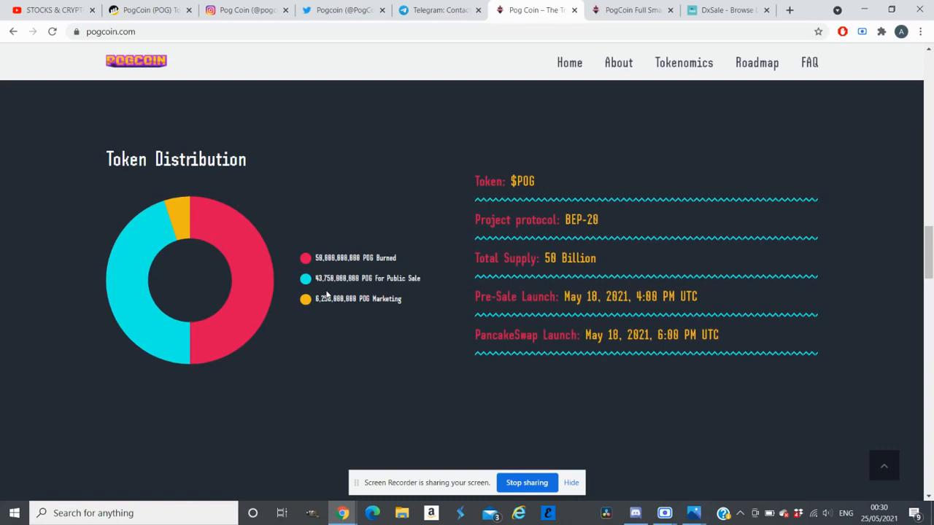
mouse_move(324, 315)
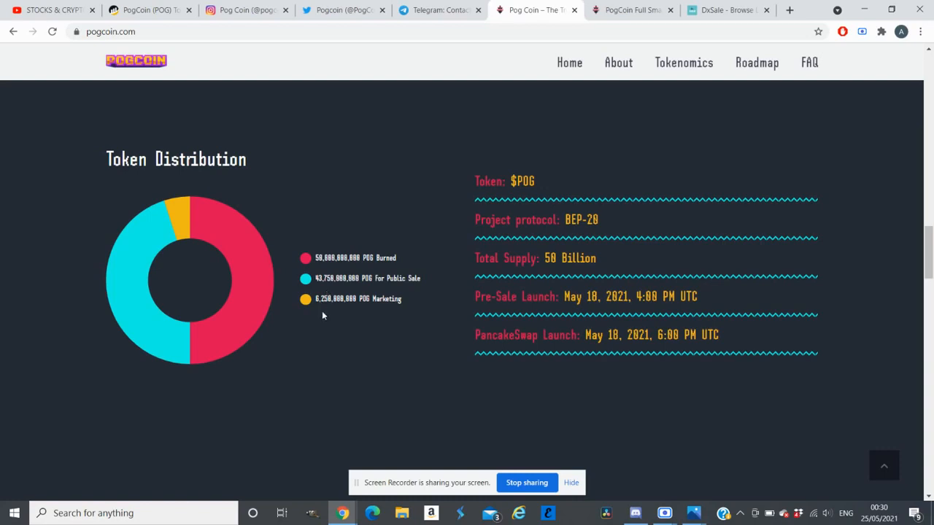
mouse_move(321, 327)
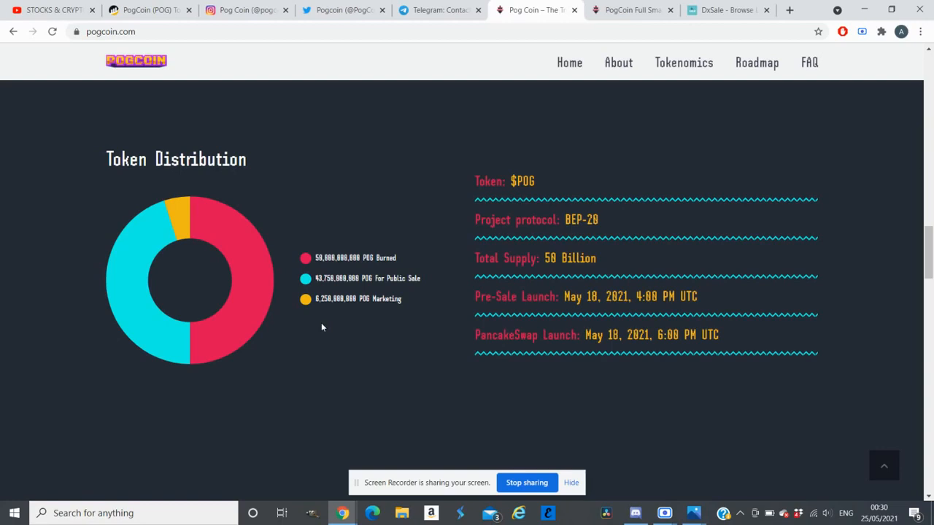
Scroll to the Token Distribution chart: $POG BEP-20, 50 billion supply, May 18 presale, PancakeSwap launch
scroll(down, 3)
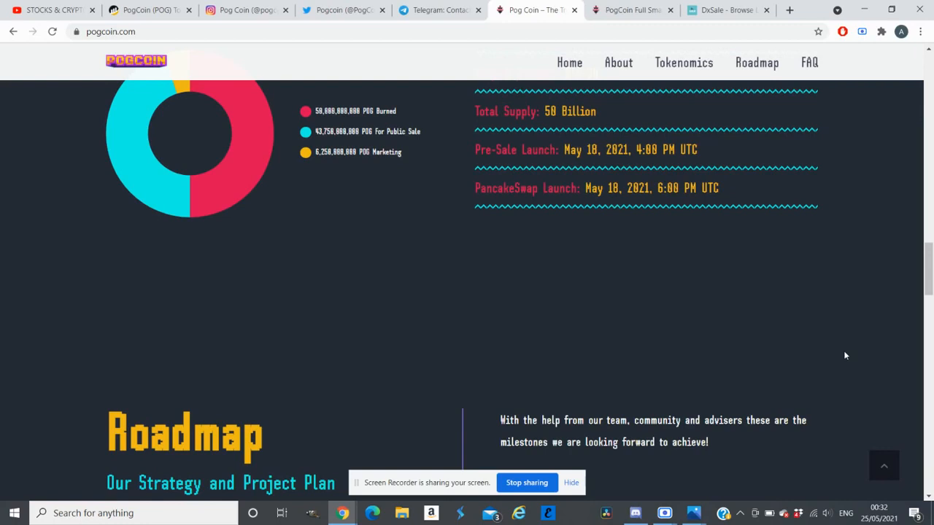
Scroll through the 2021-2022 roadmap quarters down to the token contract address
scroll(down, 3)
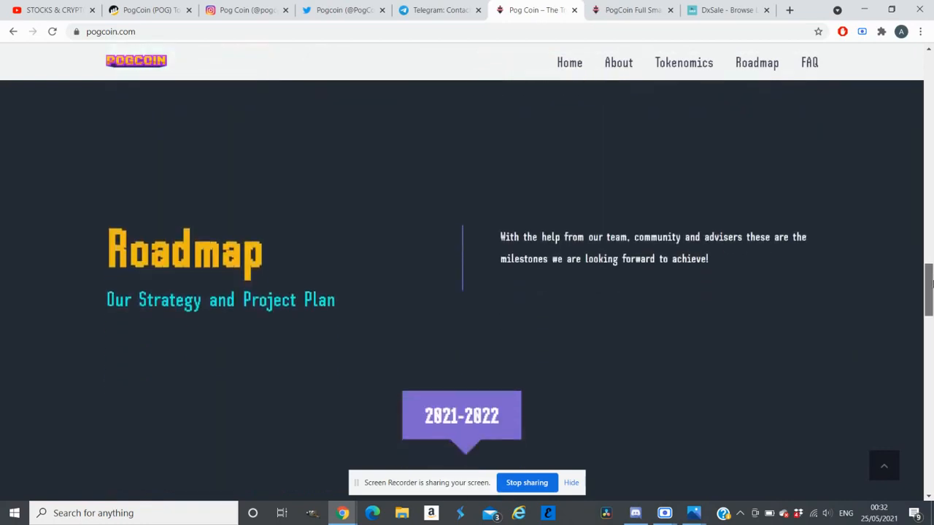
scroll(down, 3)
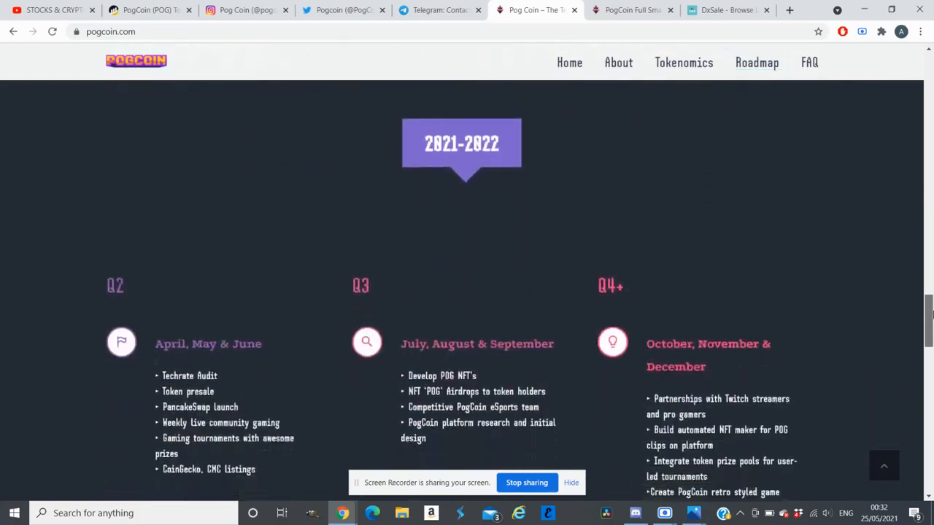
scroll(down, 3)
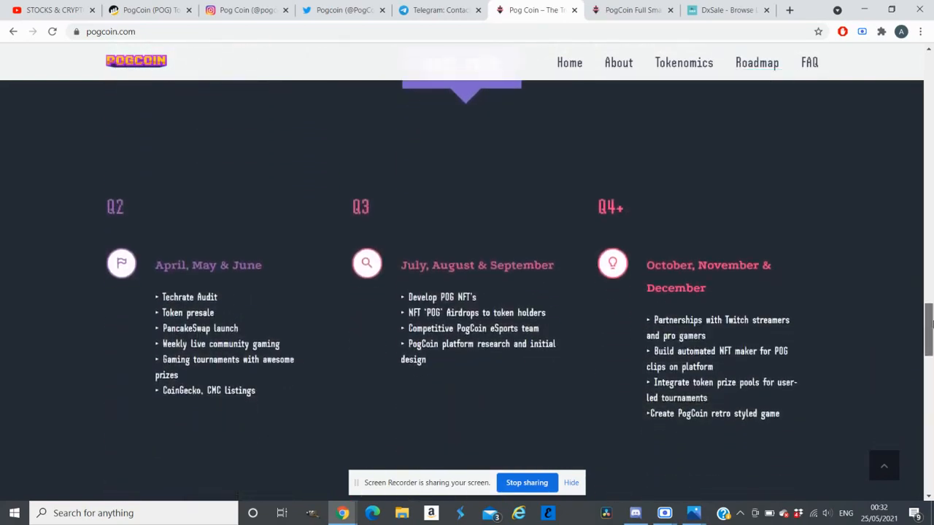
scroll(down, 3)
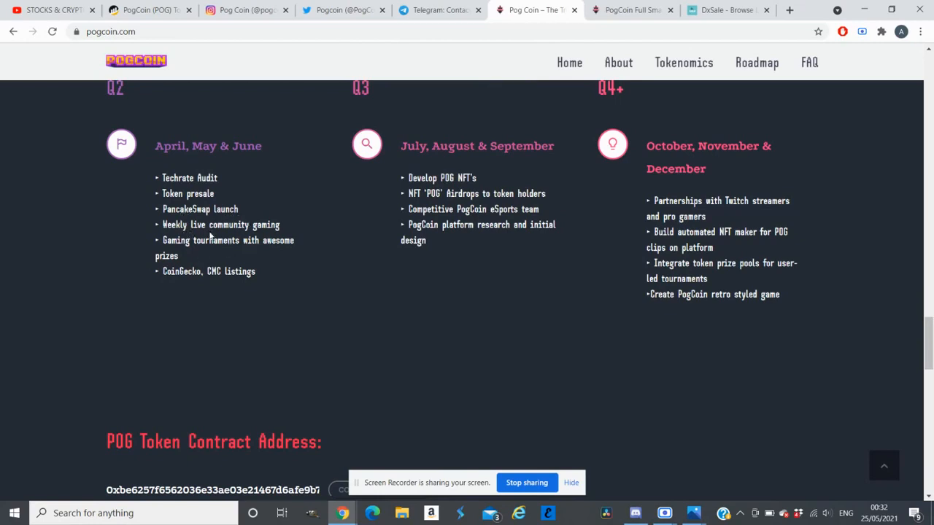
mouse_move(261, 234)
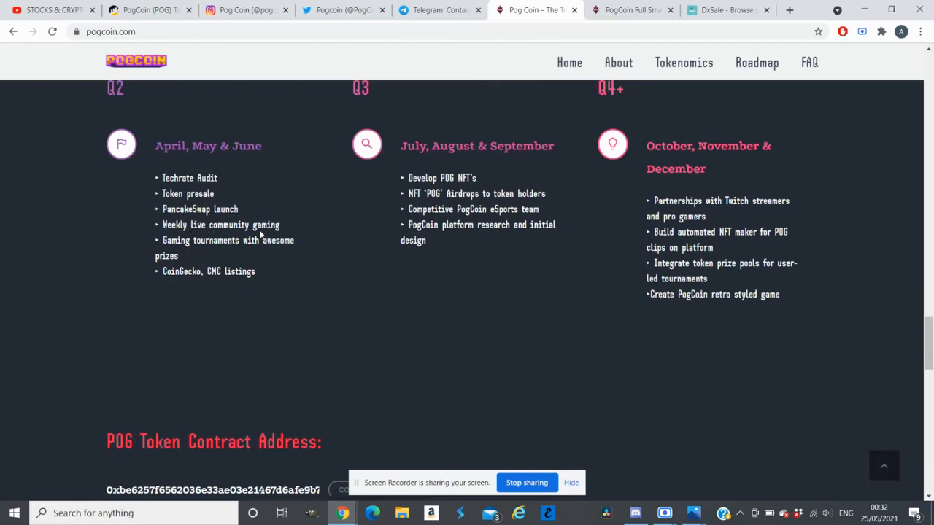
mouse_move(212, 266)
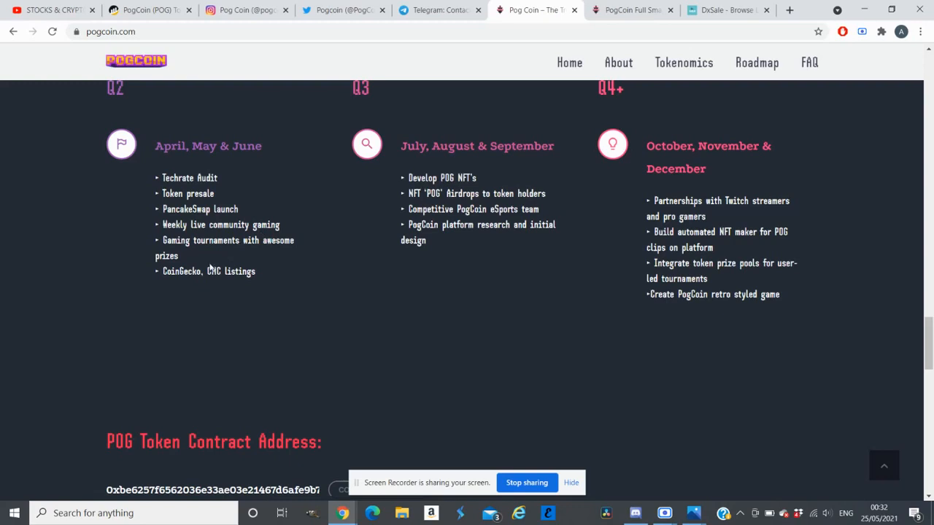
mouse_move(205, 285)
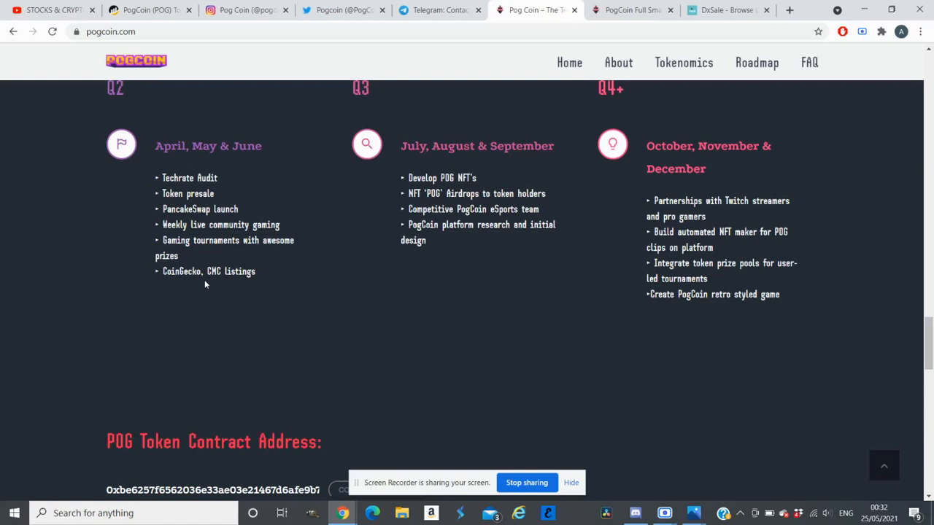
mouse_move(389, 331)
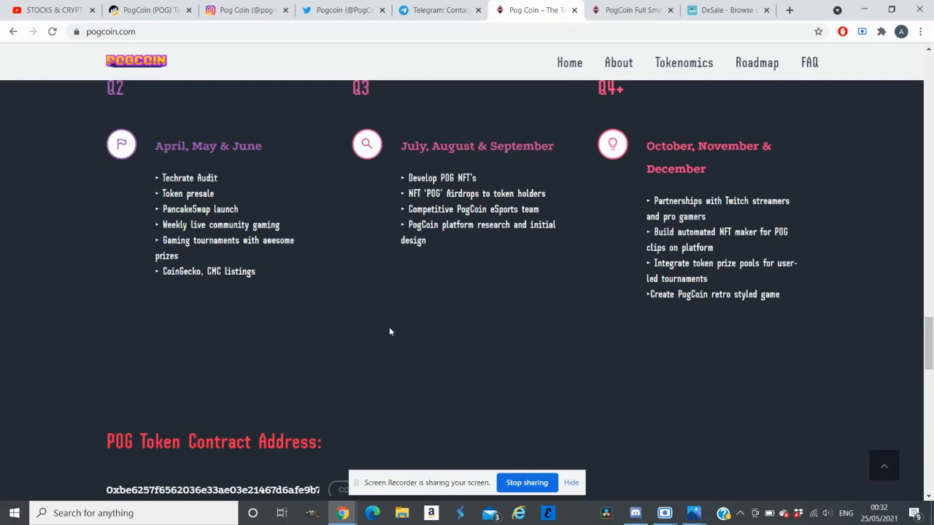
mouse_move(511, 172)
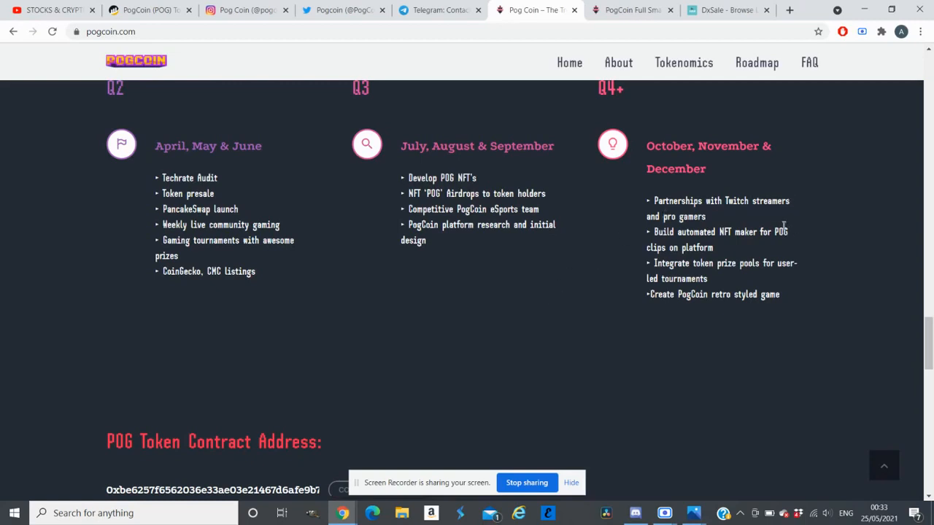
mouse_move(776, 283)
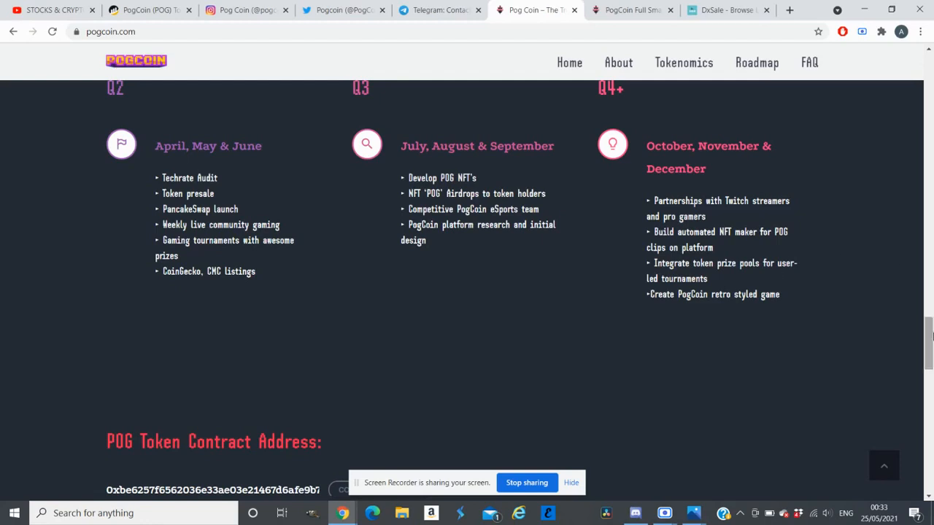
scroll(down, 3)
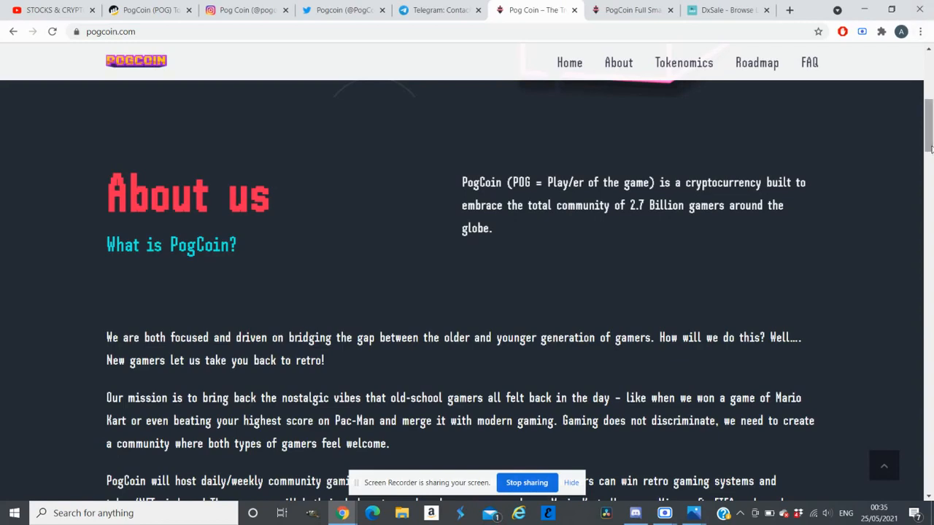
Return to the top of pogcoin.com and use BUY ON PANCAKESWAP! to reach the exchange
scroll(up, 3)
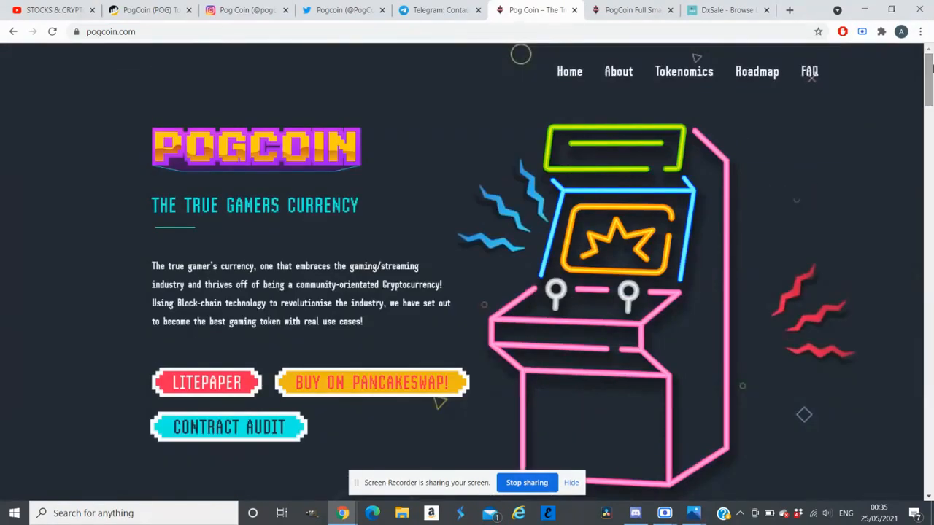
mouse_move(388, 372)
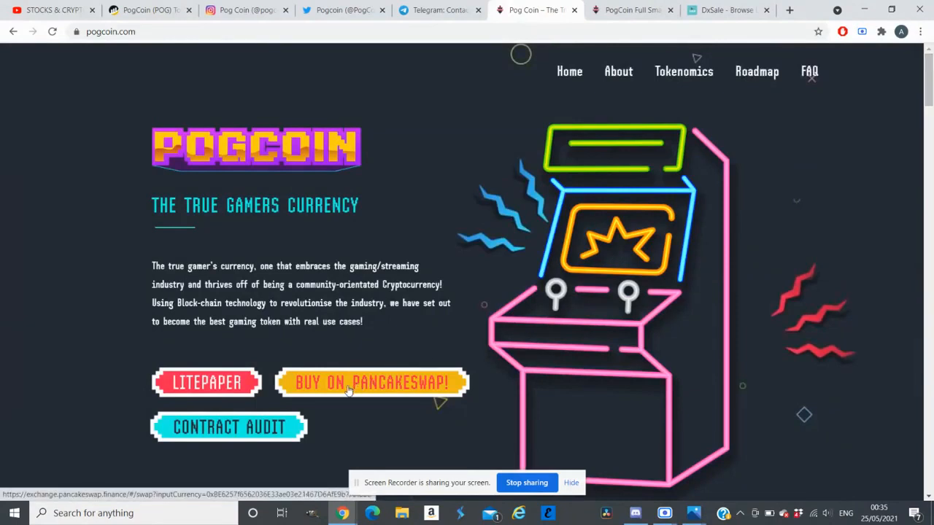
click(372, 383)
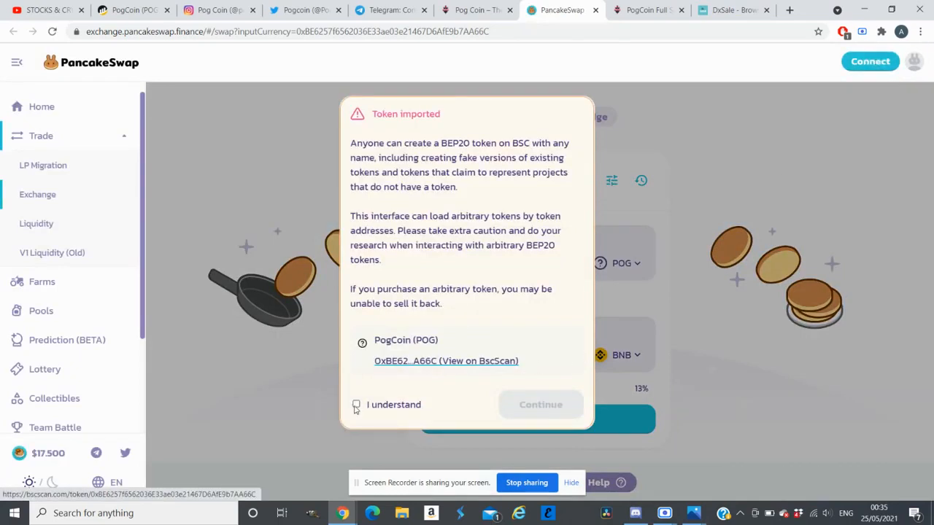
Acknowledge the POG import warning and reverse the pair to swap BNB for POG
click(356, 406)
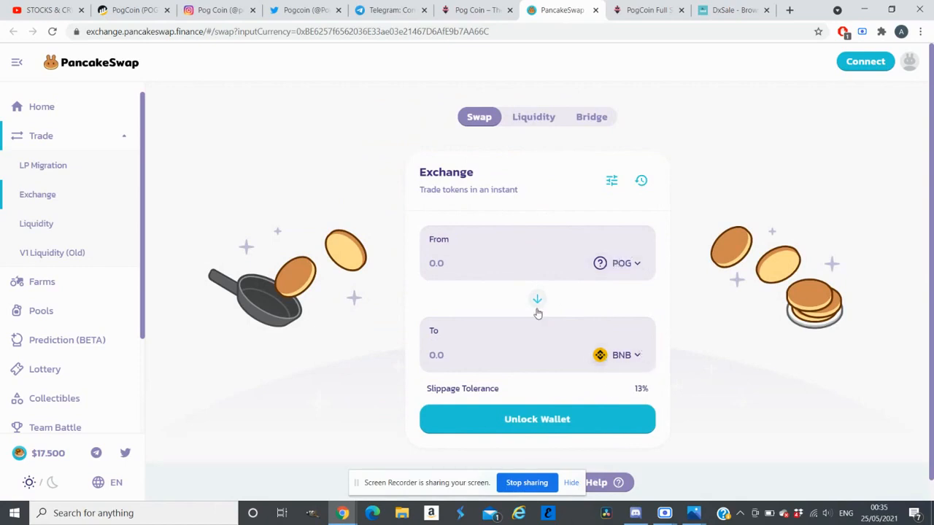
click(537, 299)
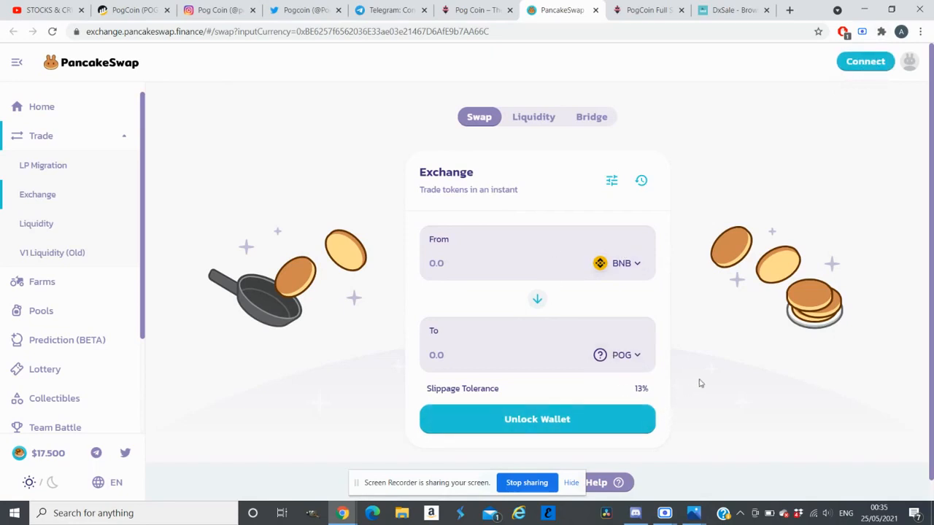
mouse_move(705, 387)
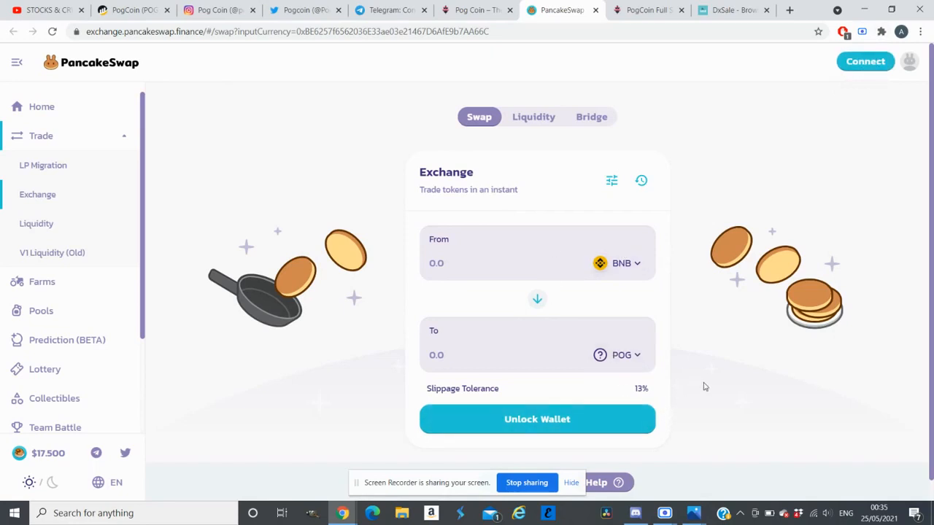